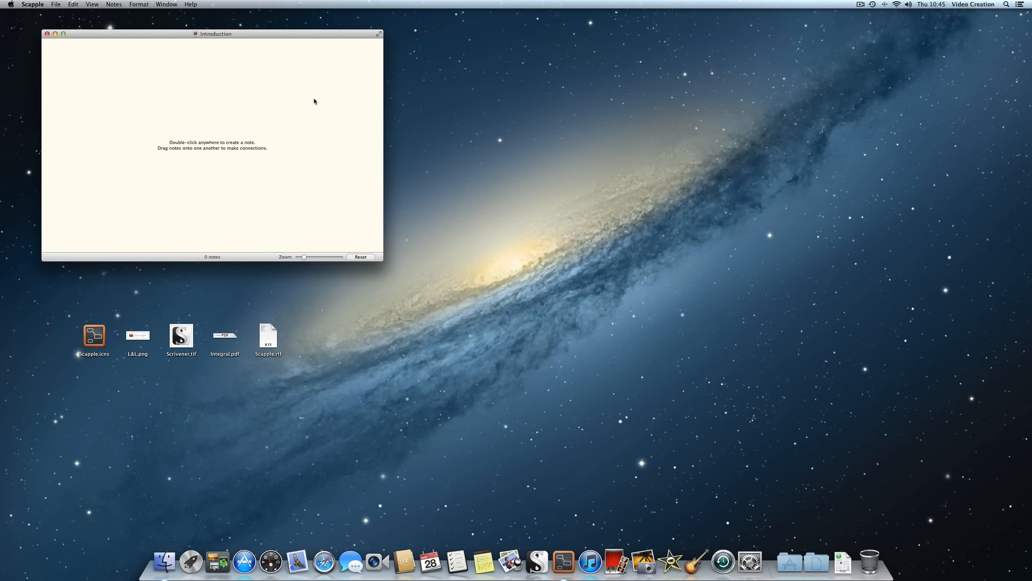
mouse_move(264, 128)
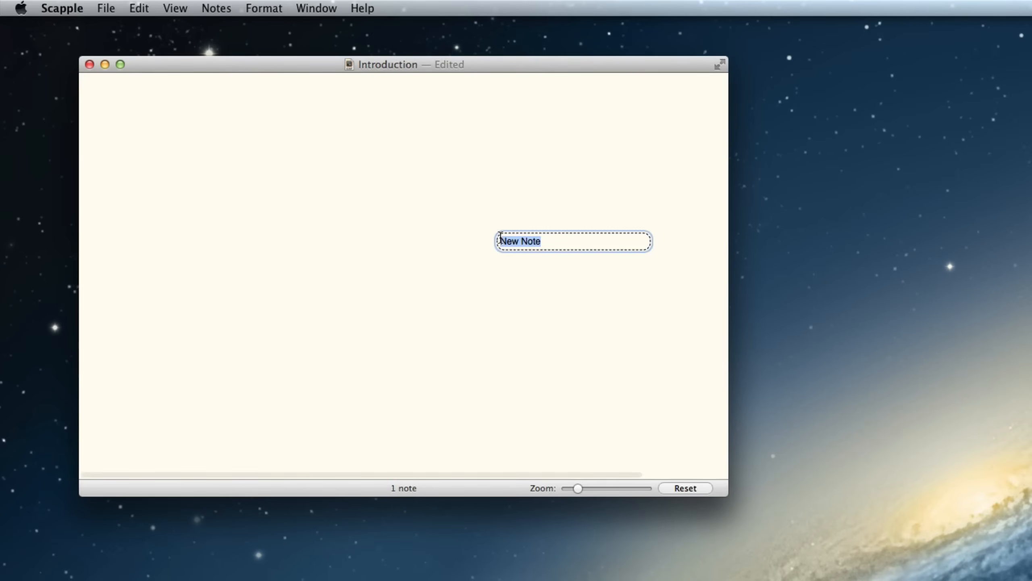
Create a note reading 'Scapple' and finish editing it.
type("Scap")
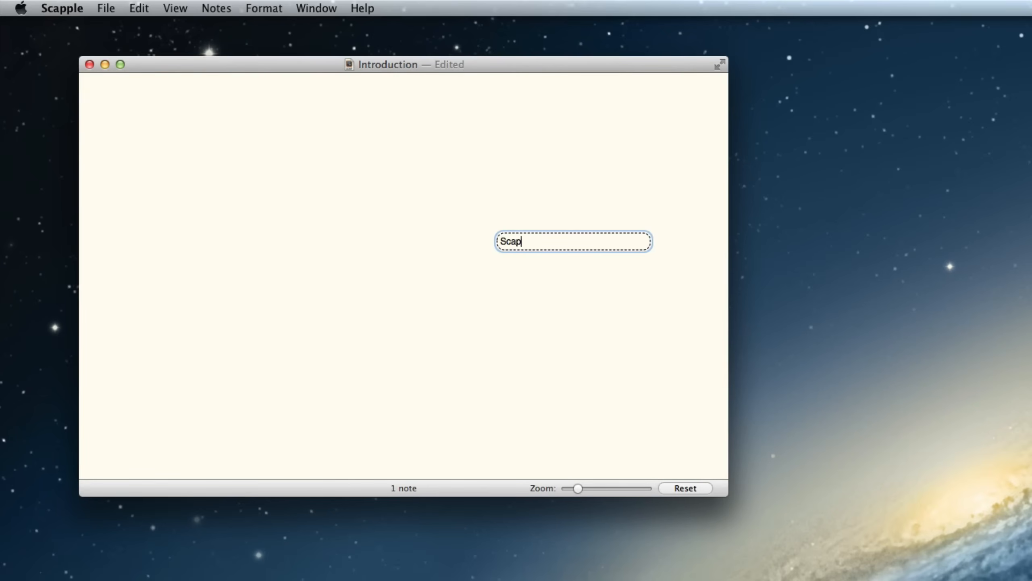
type("ple")
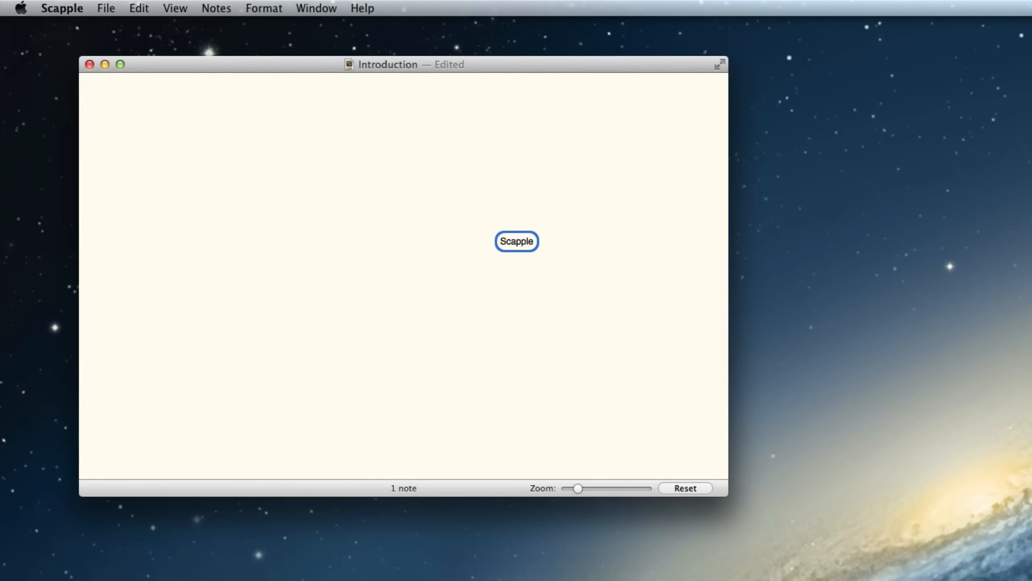
key("cmd+enter")
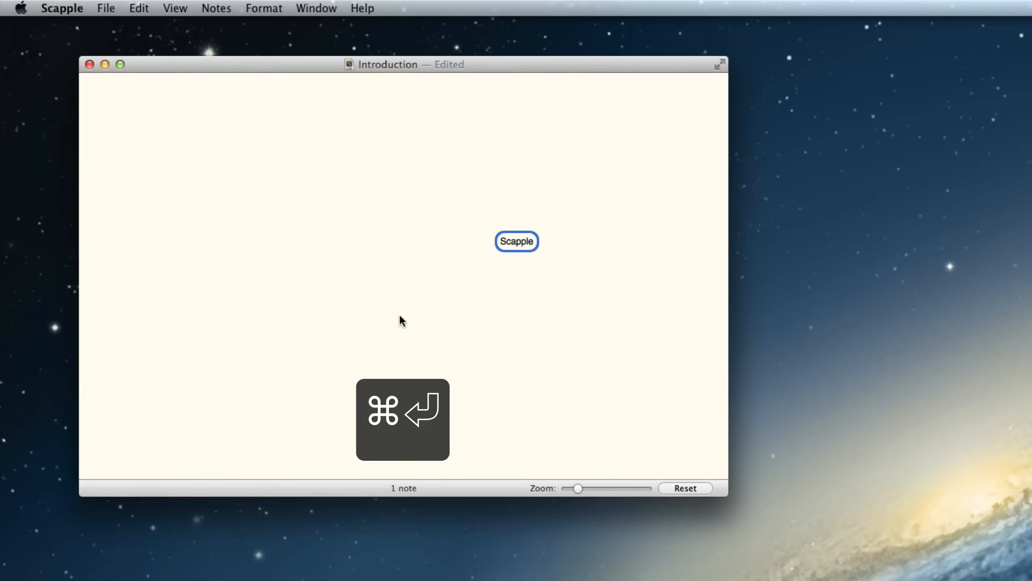
Create a 'Freeform' note and connect it to Scapple with a dotted line.
type("Freeform")
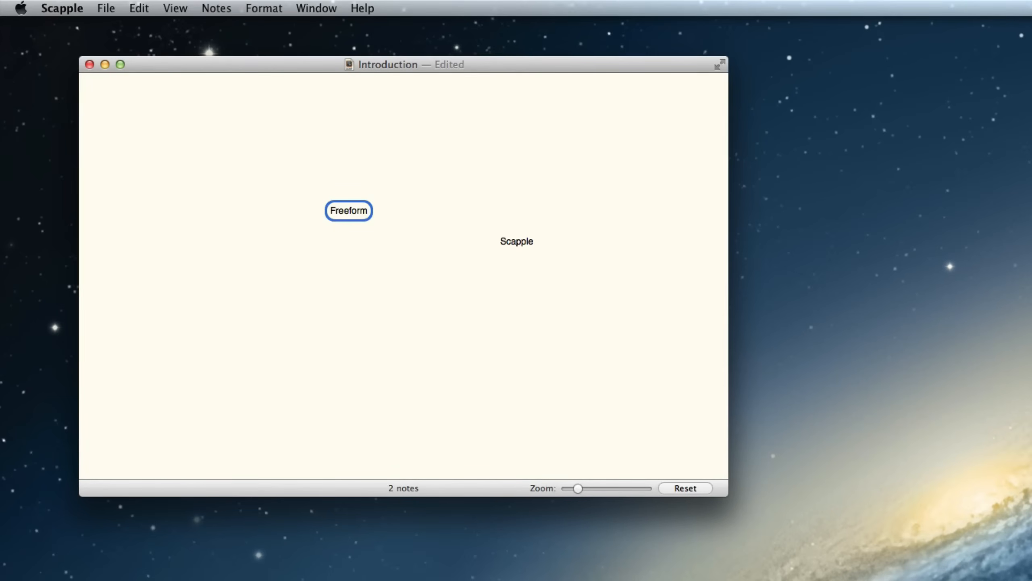
mouse_move(371, 280)
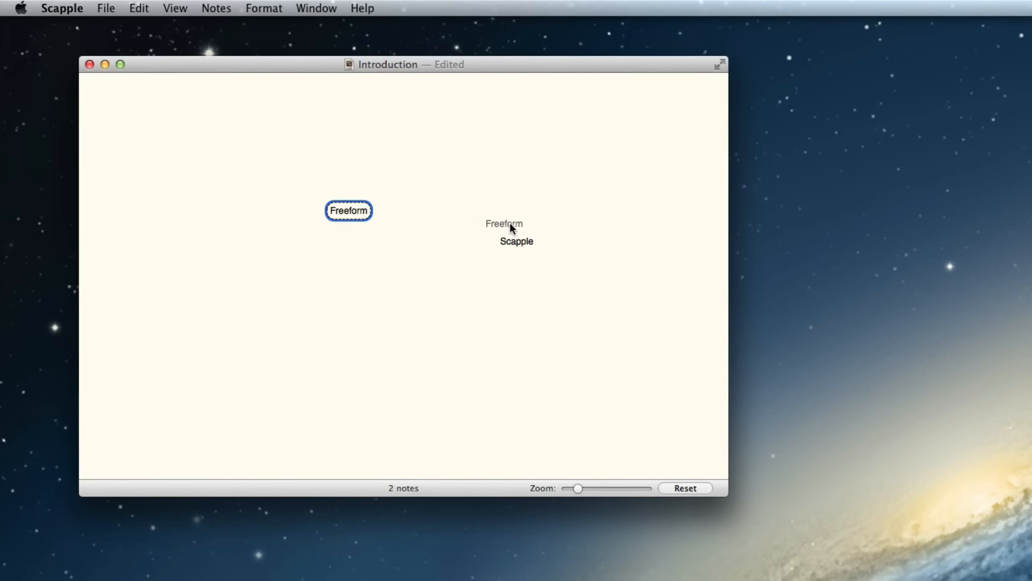
left_click_drag(503, 227, 349, 210)
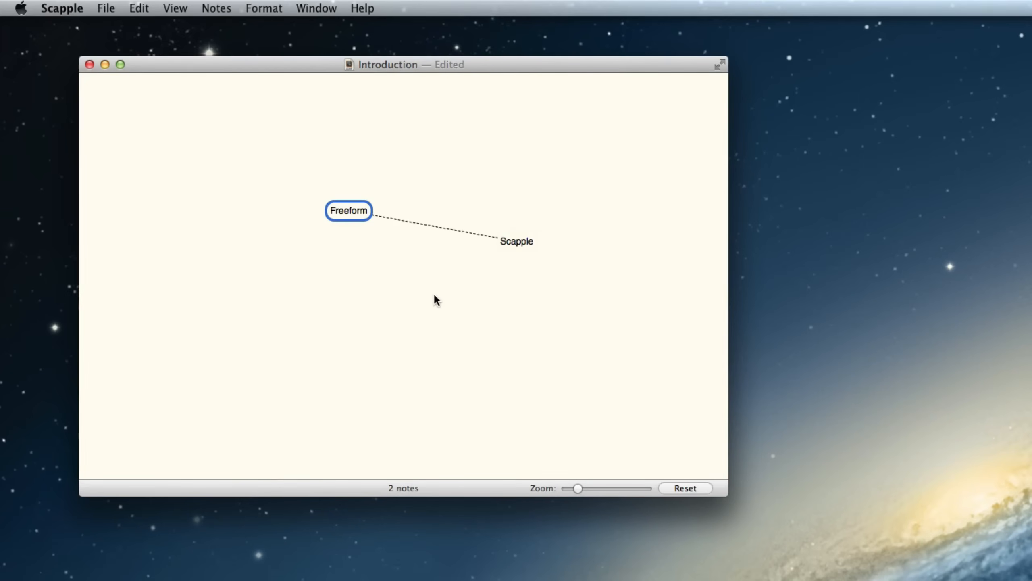
left_click(434, 300)
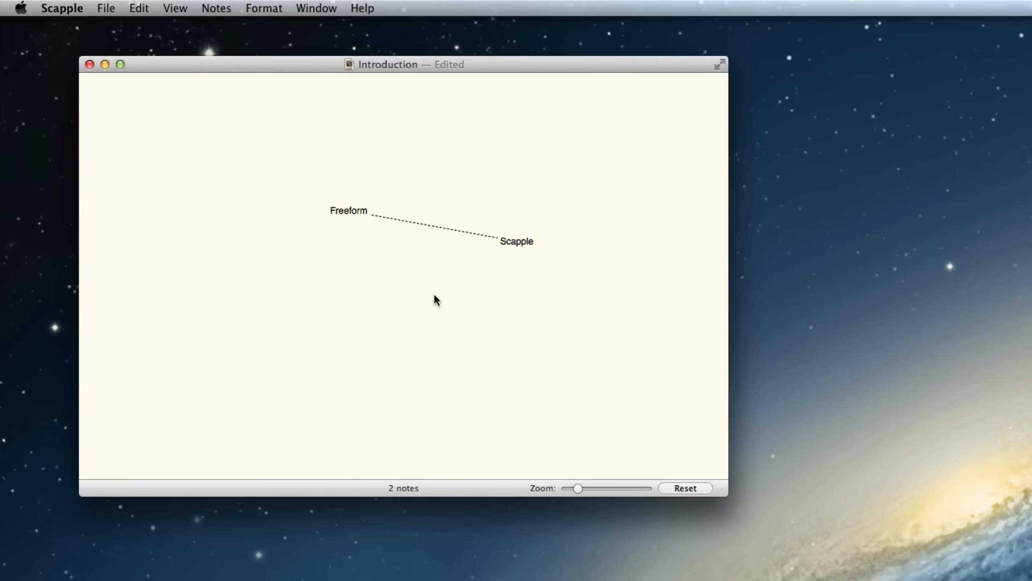
mouse_move(370, 253)
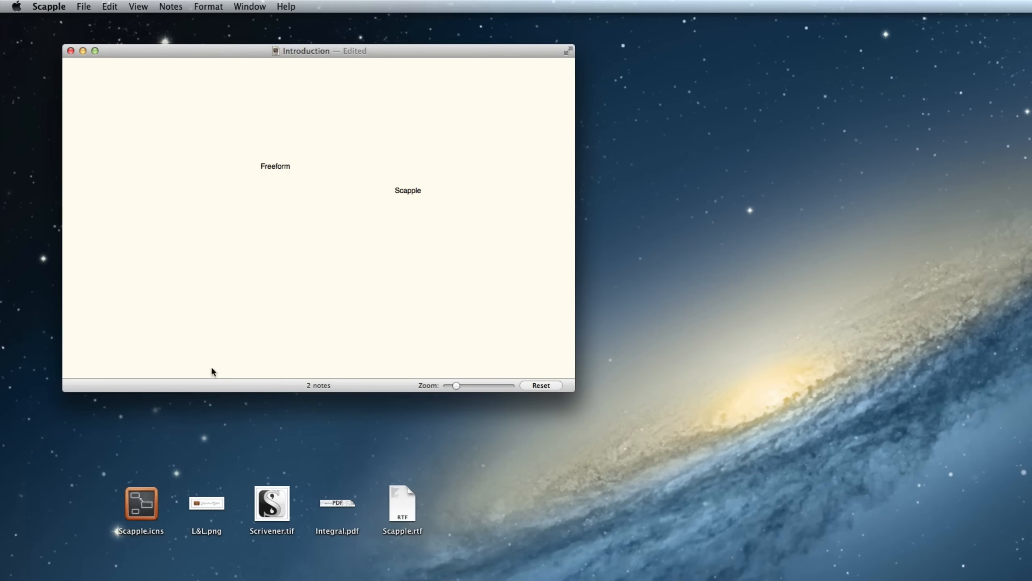
Drop the logo, Scrivener icon and Scapple.rtf onto the board, importing the text split into separate notes.
left_click_drag(141, 503, 163, 329)
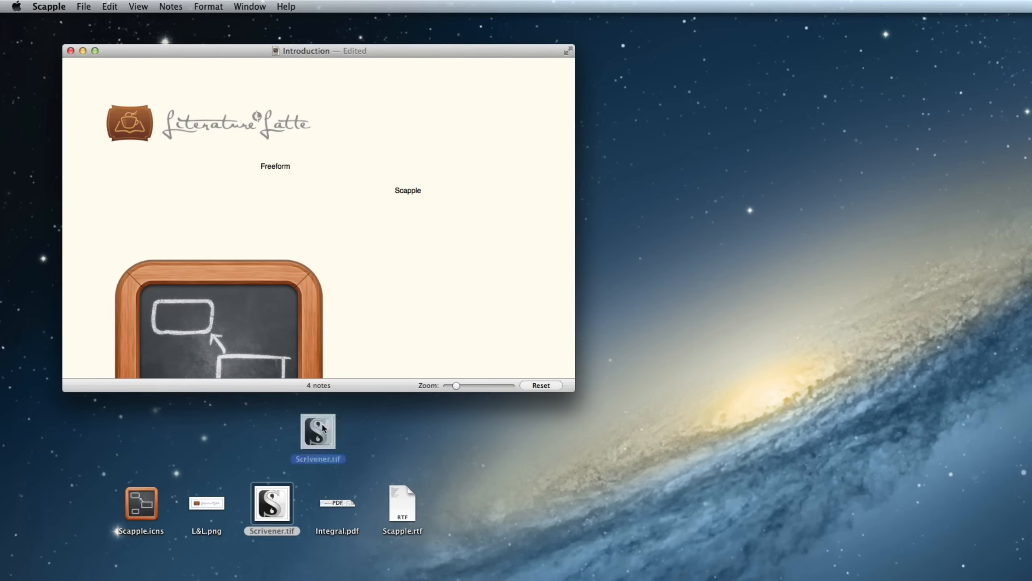
left_click_drag(318, 428, 520, 178)
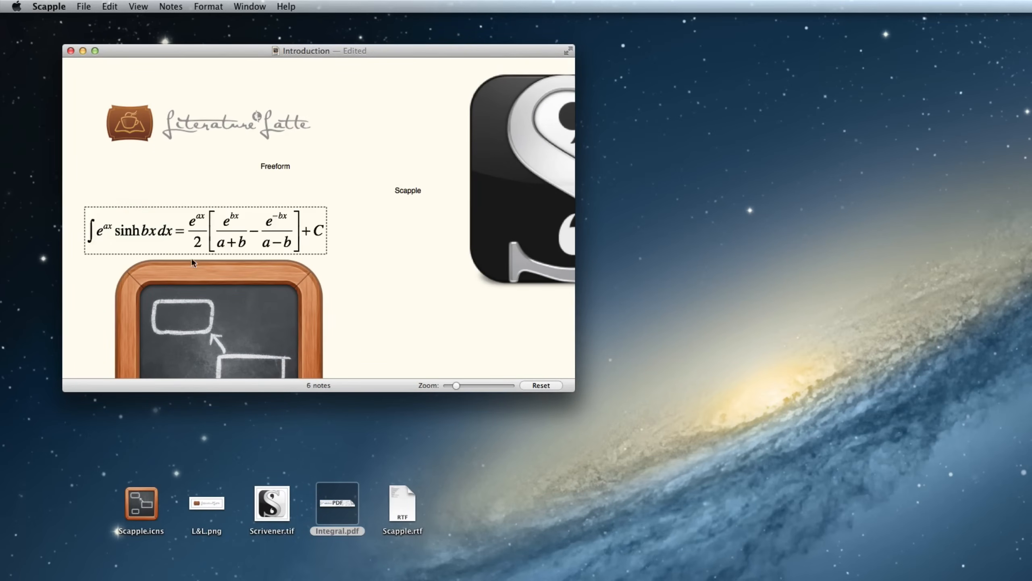
left_click_drag(403, 503, 411, 338)
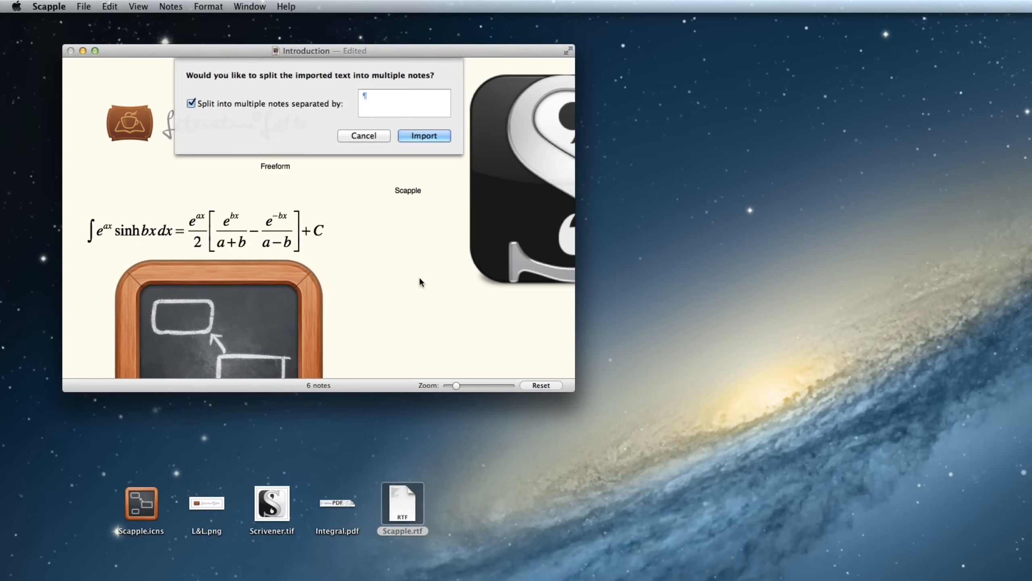
left_click(424, 135)
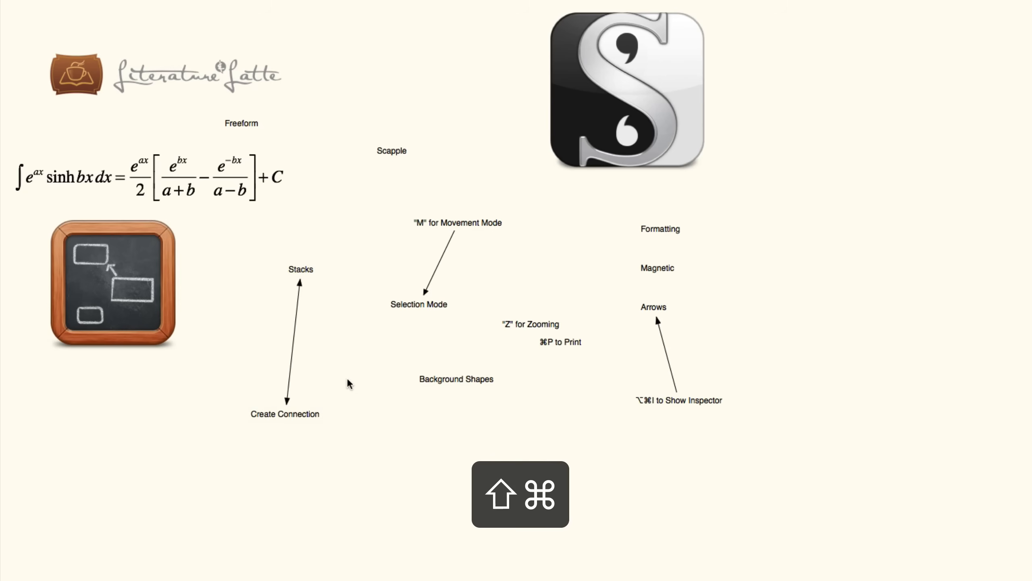
Link the imported notes with arrows and add the Company and Align notes.
left_click(165, 73)
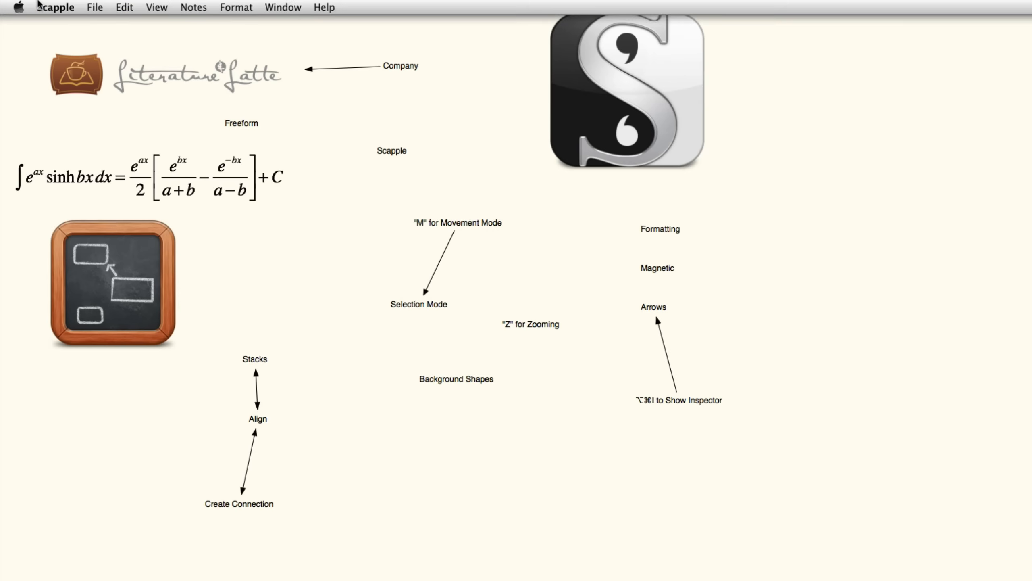
Browse the Scapple, Edit, View, Format and Help menus, then show the Inspector.
left_click(55, 7)
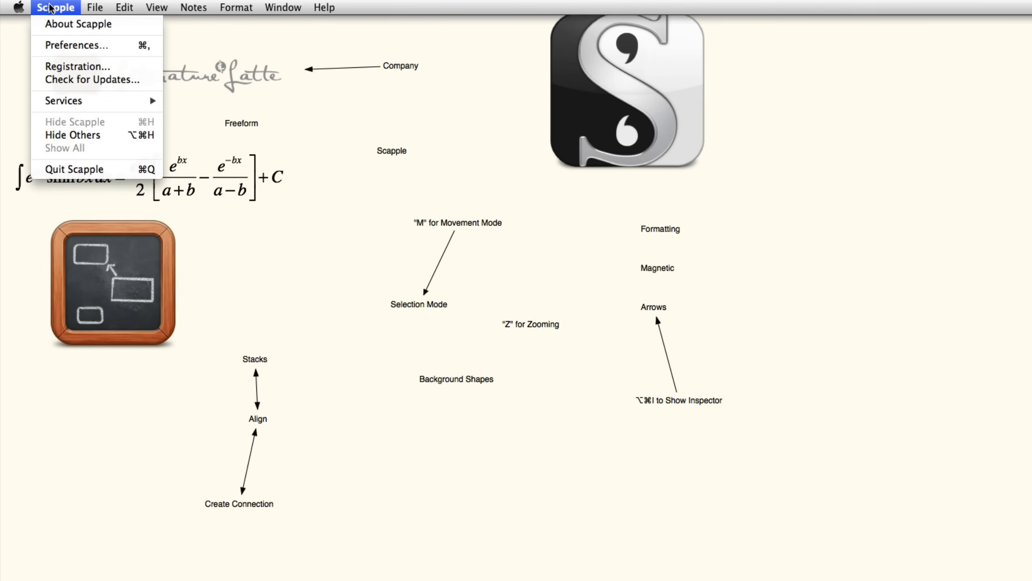
left_click(124, 8)
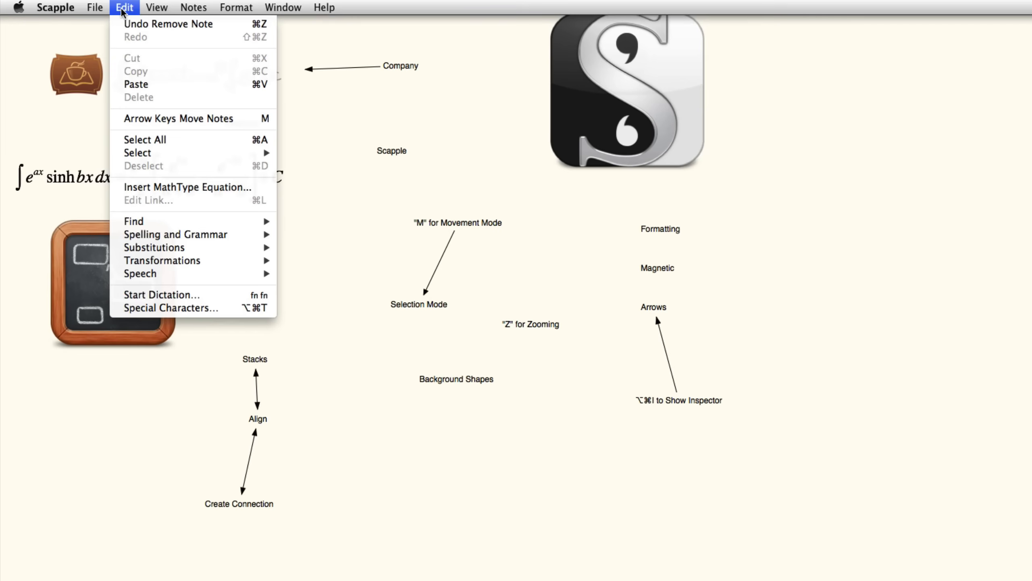
left_click(156, 7)
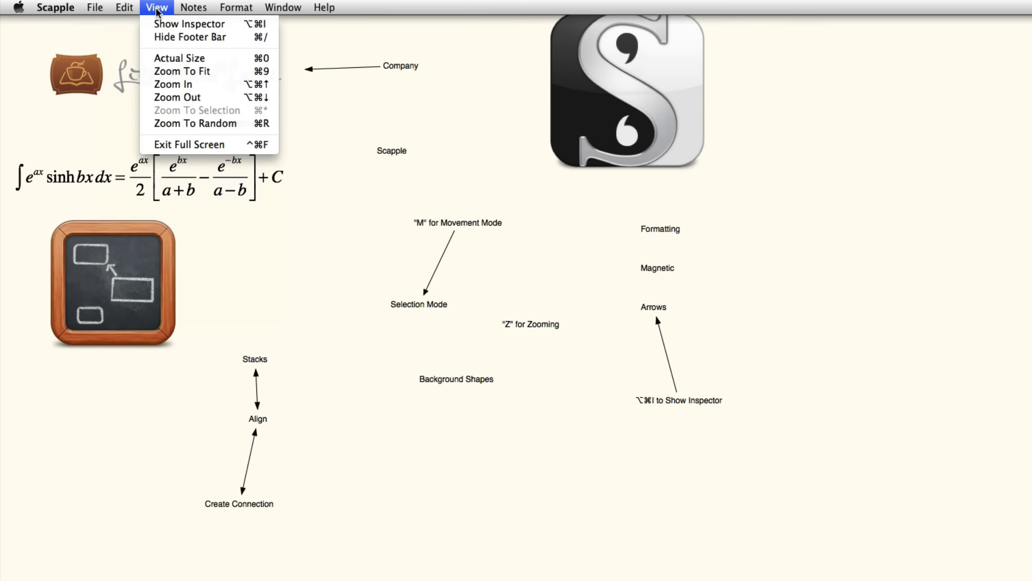
left_click(234, 7)
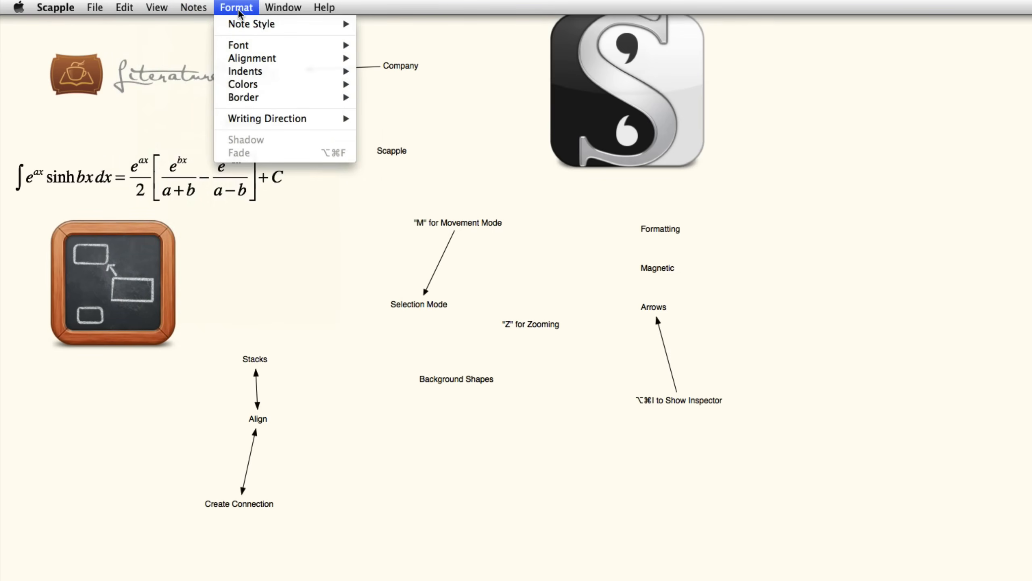
left_click(324, 7)
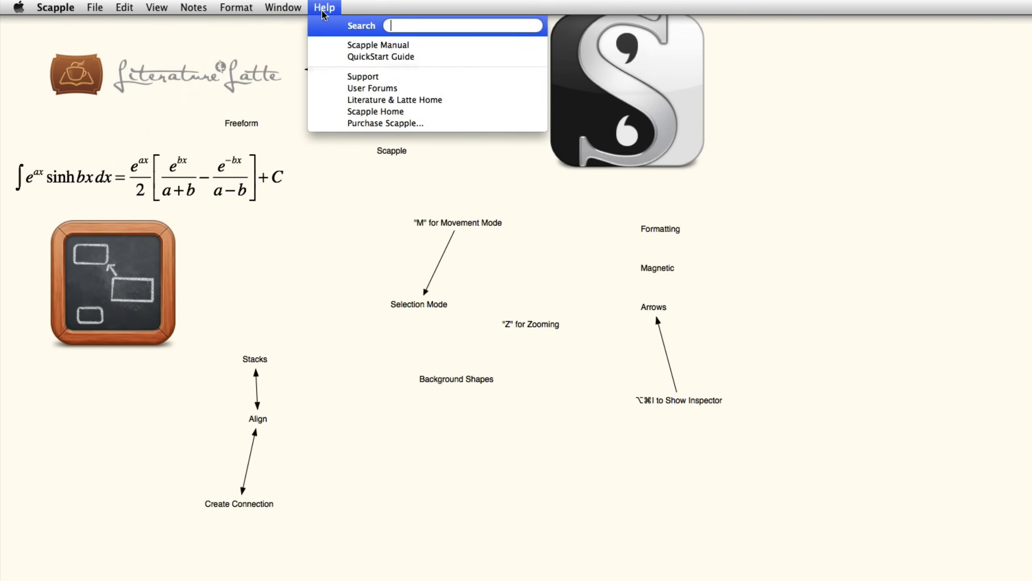
left_click(155, 8)
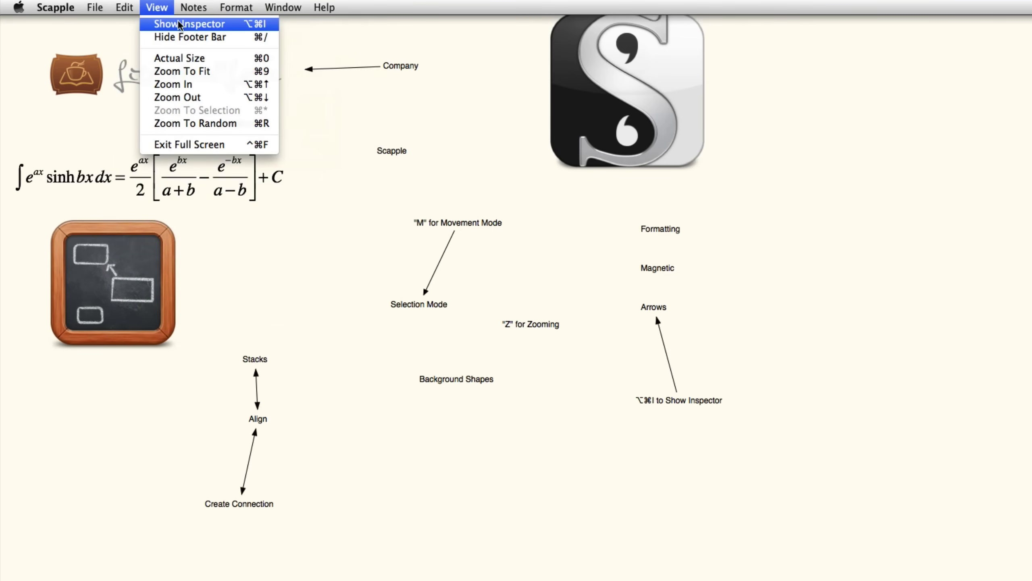
left_click(189, 24)
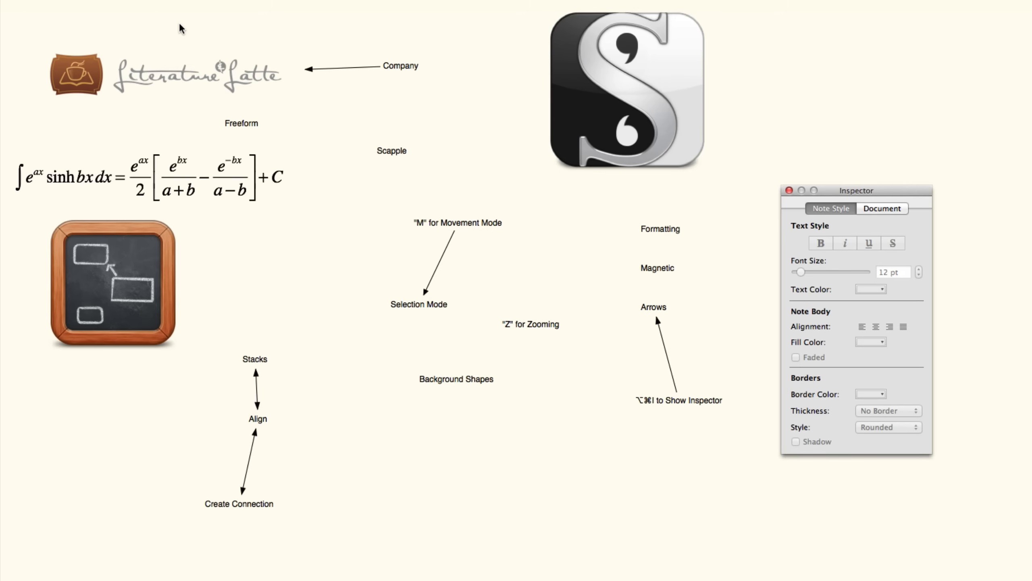
Give the Scapple note a 20 pt font and a thin border via the Inspector.
left_click(392, 151)
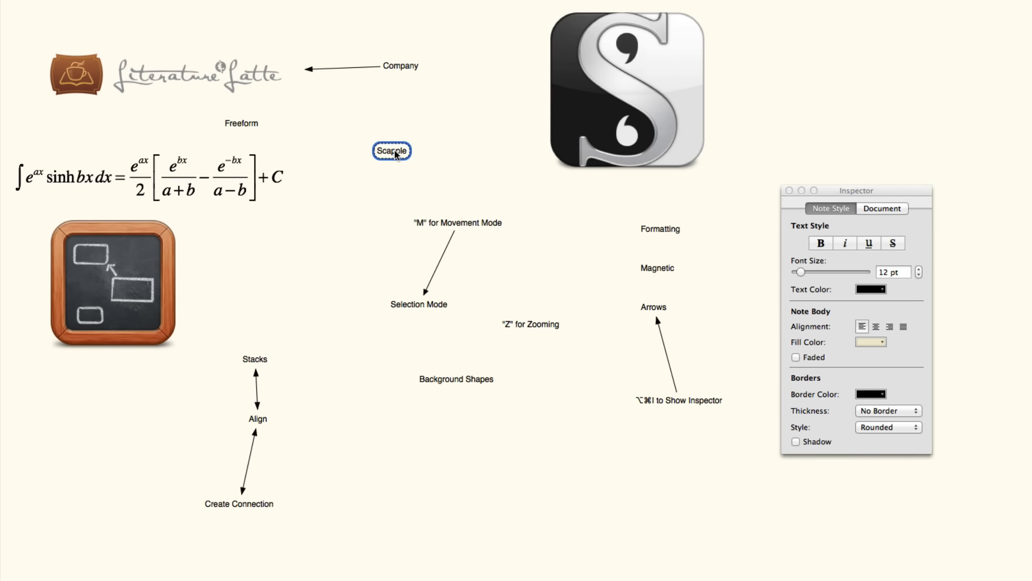
left_click(921, 268)
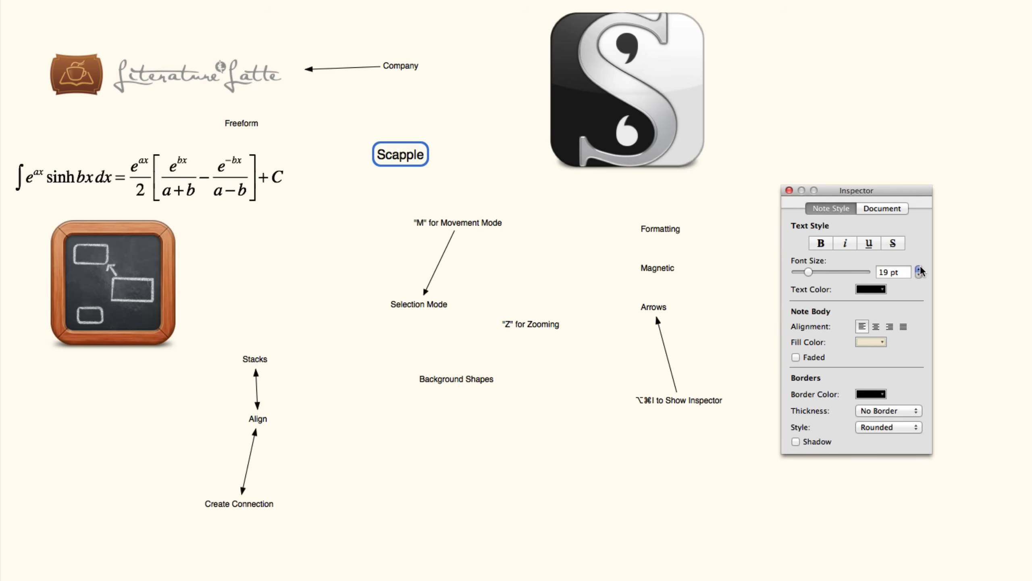
left_click(887, 411)
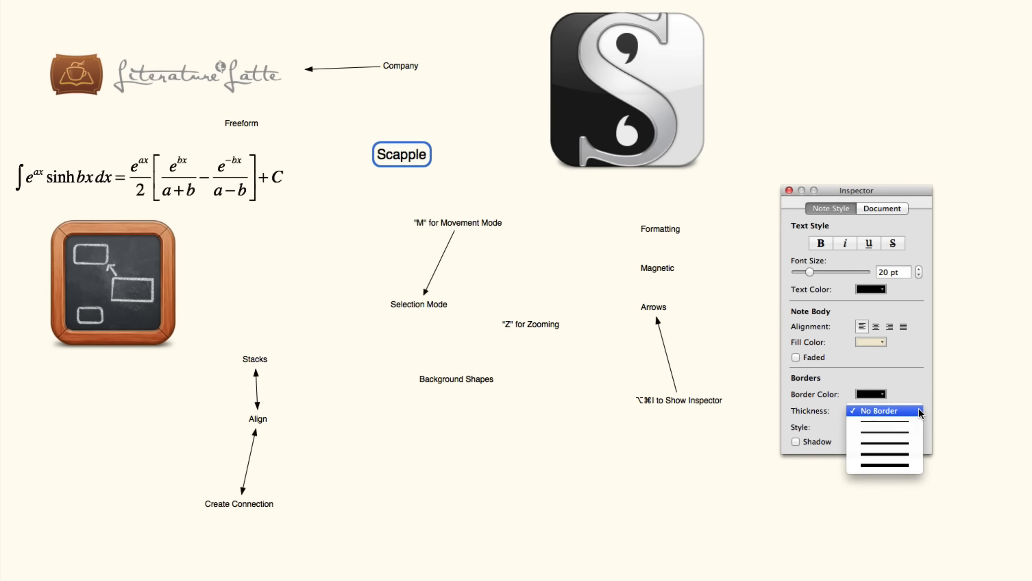
left_click(885, 410)
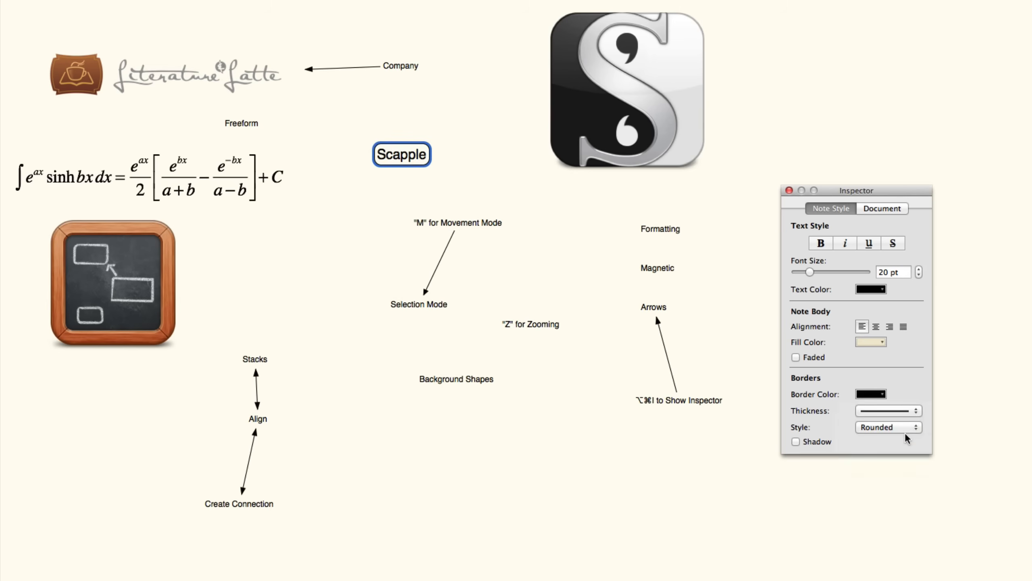
left_click(402, 154)
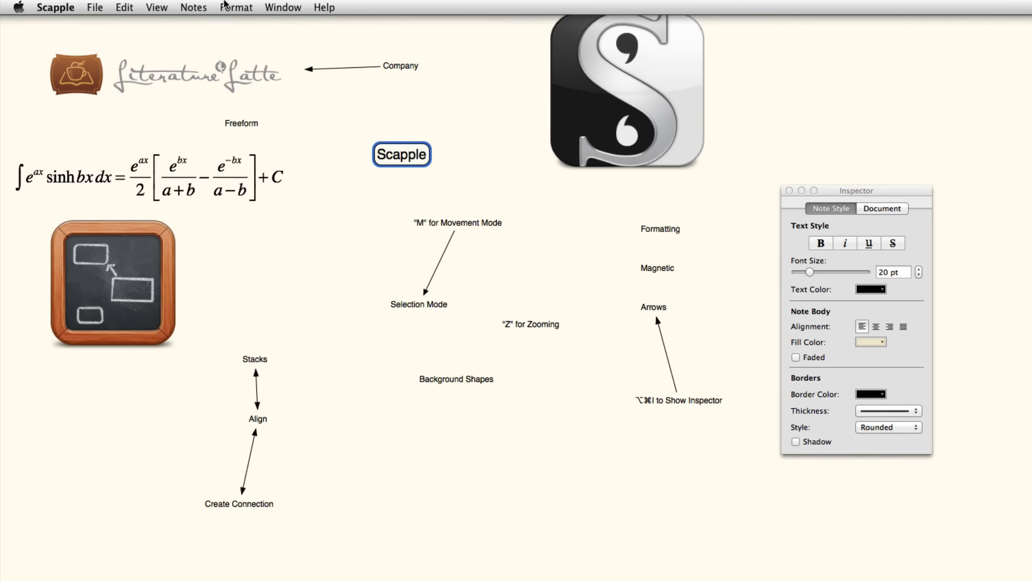
Style Background Shapes as Blue Bubble, Magnetic as Red Text, and add a 'Border' note beneath.
left_click(236, 8)
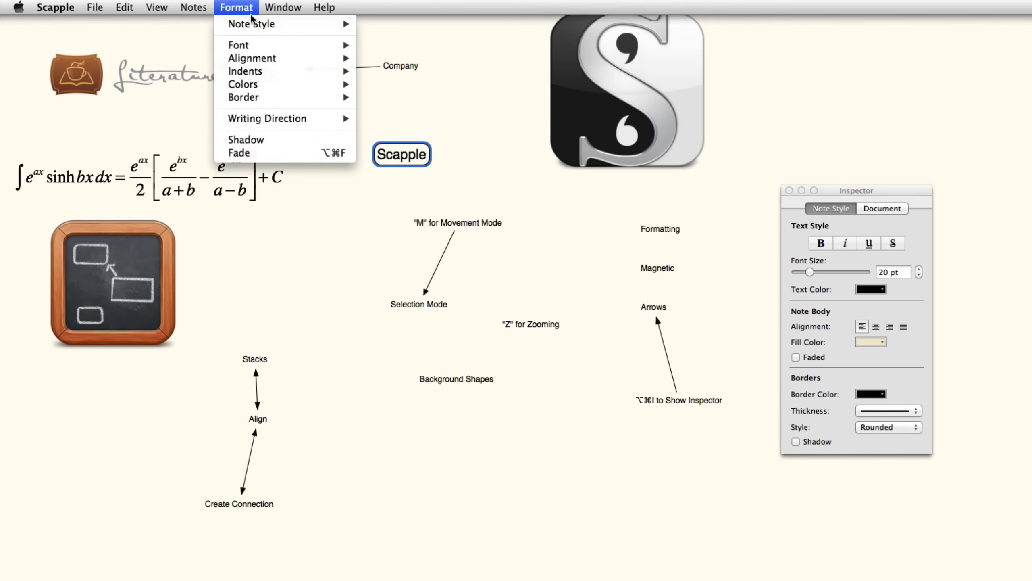
mouse_move(251, 23)
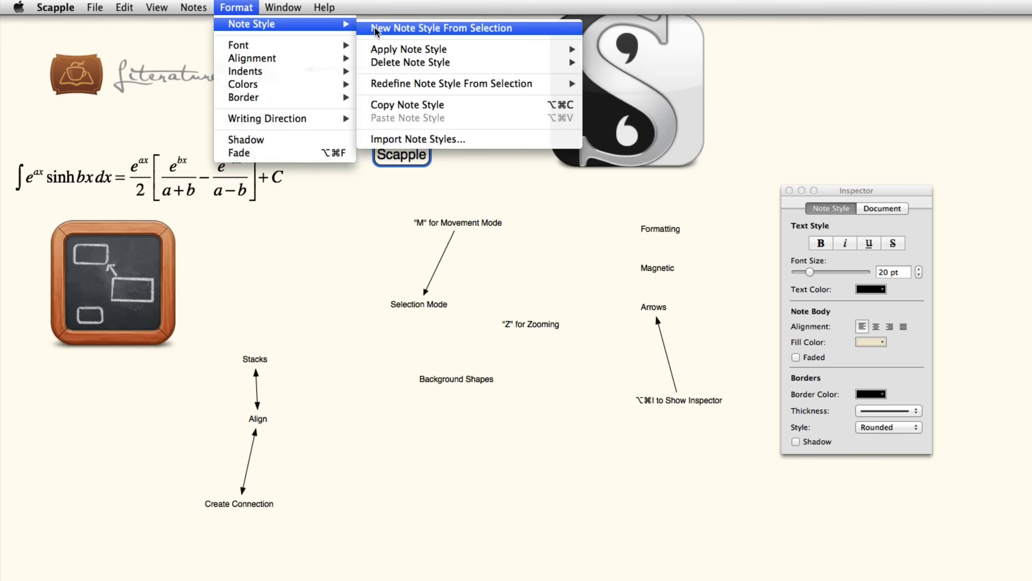
mouse_move(371, 33)
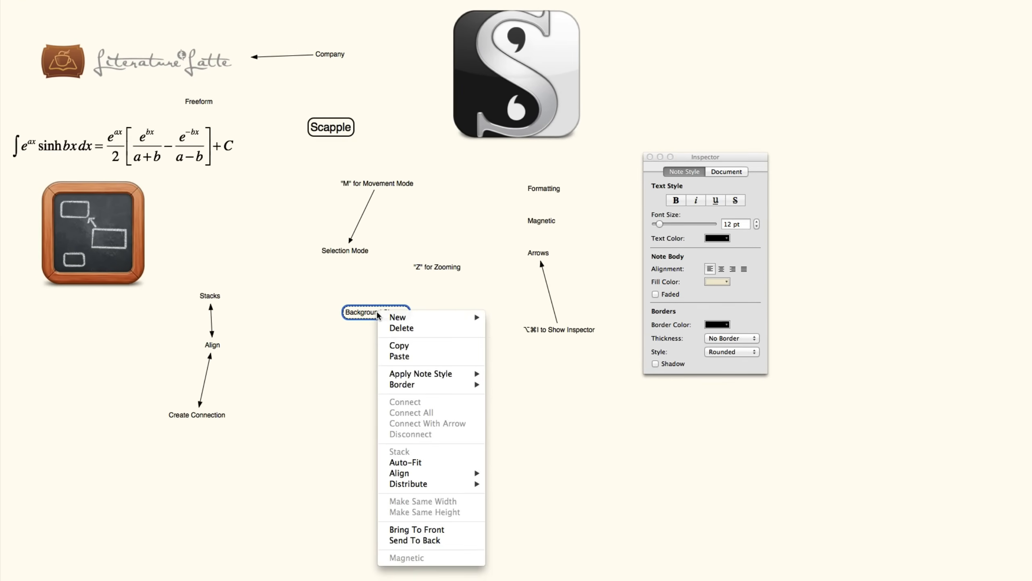
mouse_move(421, 374)
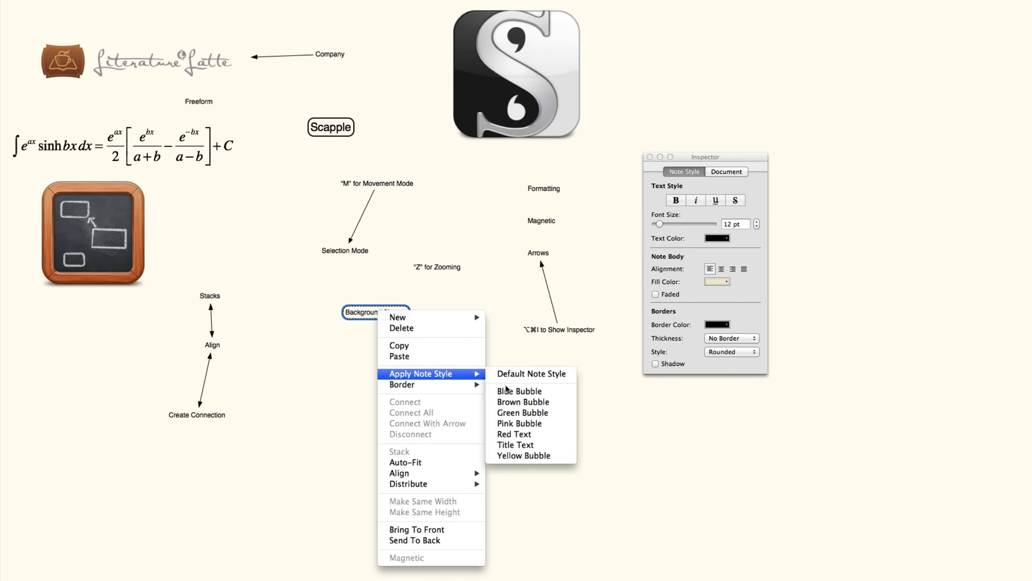
left_click(519, 391)
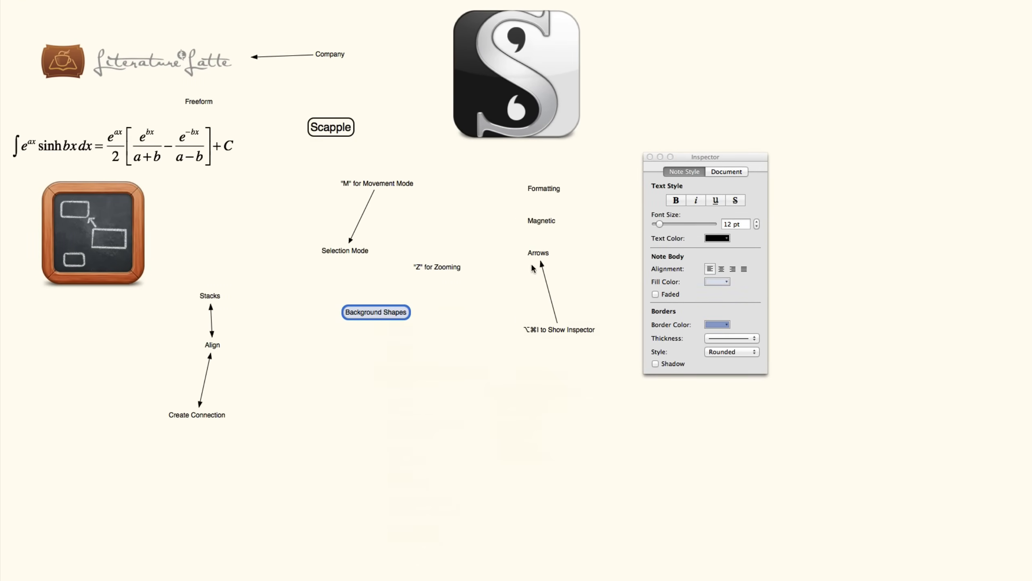
right_click(542, 220)
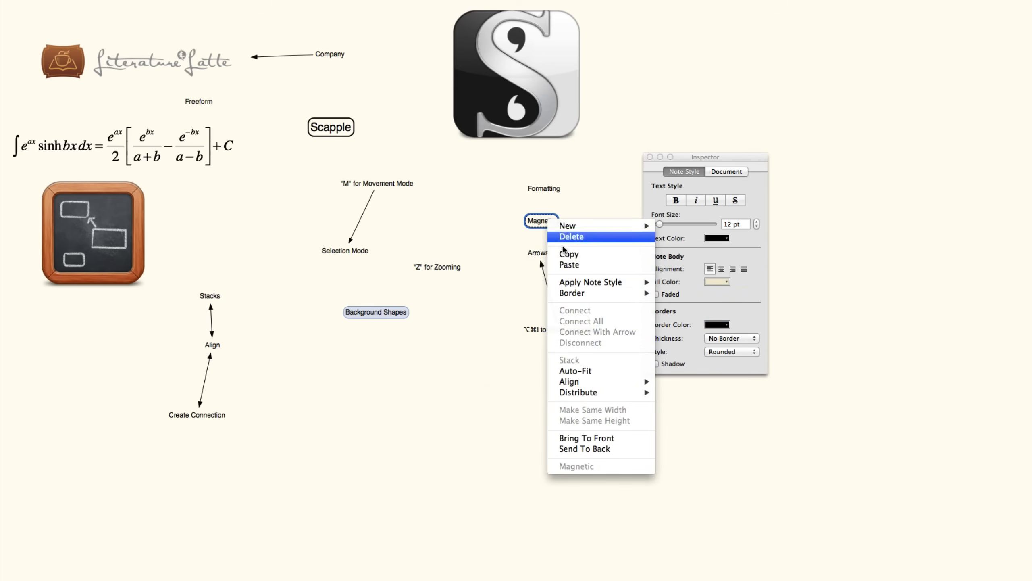
mouse_move(590, 282)
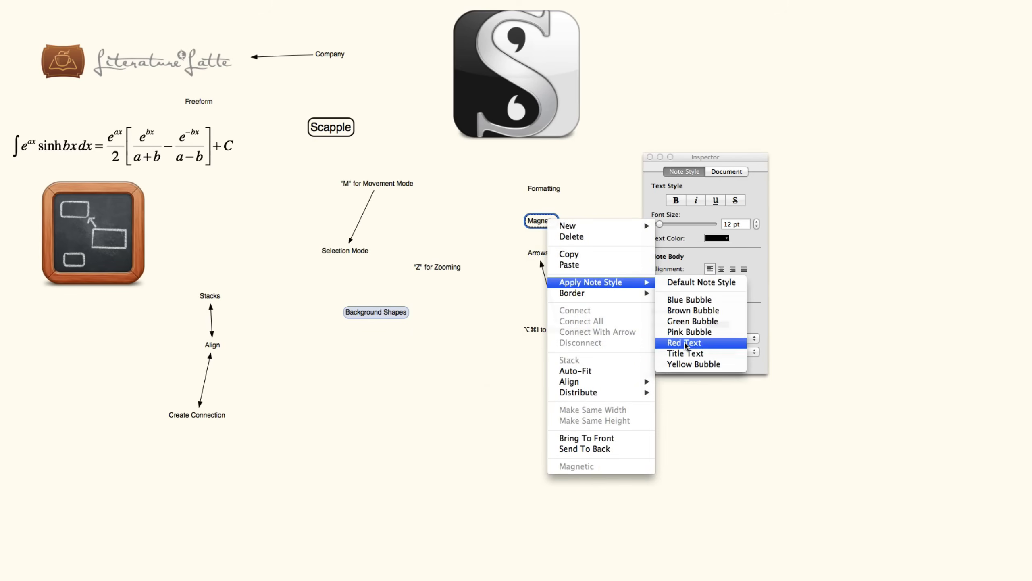
left_click(683, 342)
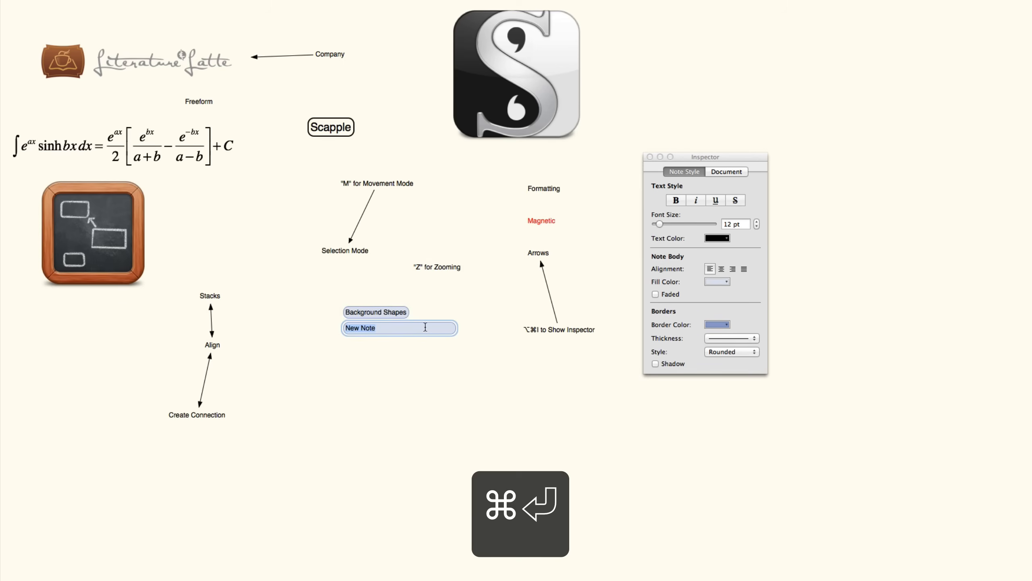
type("Border")
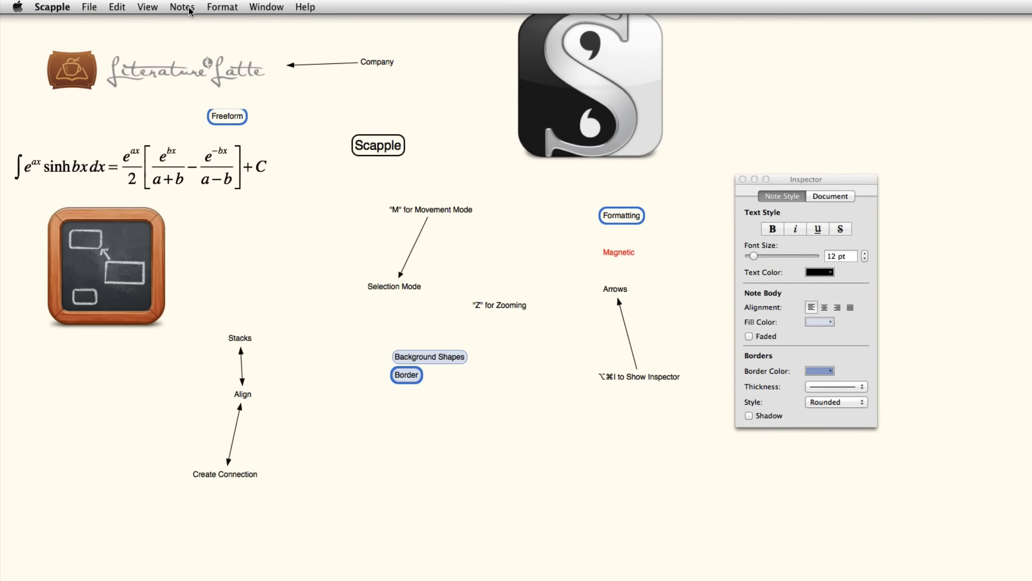
Stack the selected notes under Border and rewrite it as 'Borders can be applied to any notes'.
left_click(183, 7)
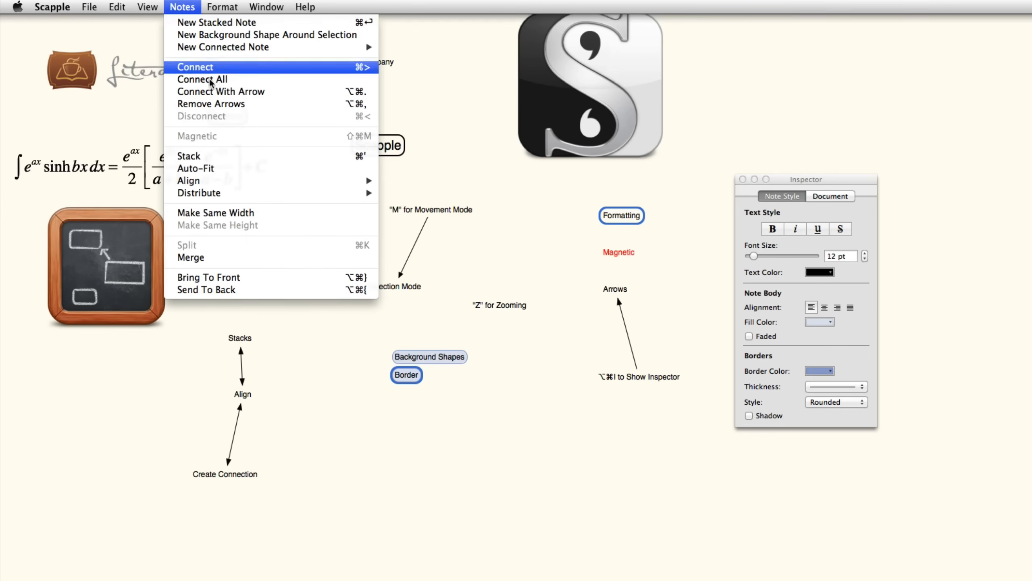
mouse_move(217, 157)
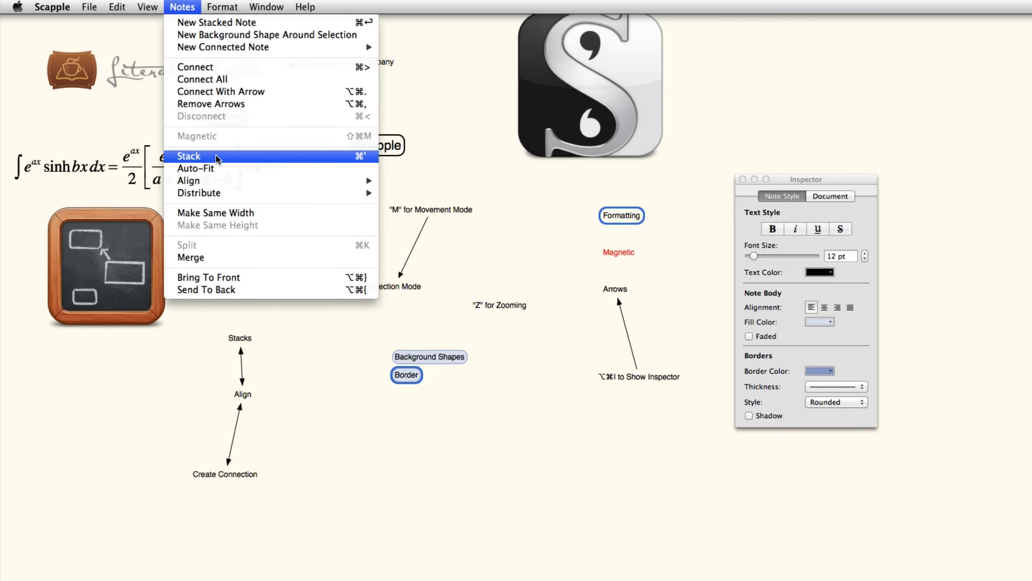
left_click(189, 155)
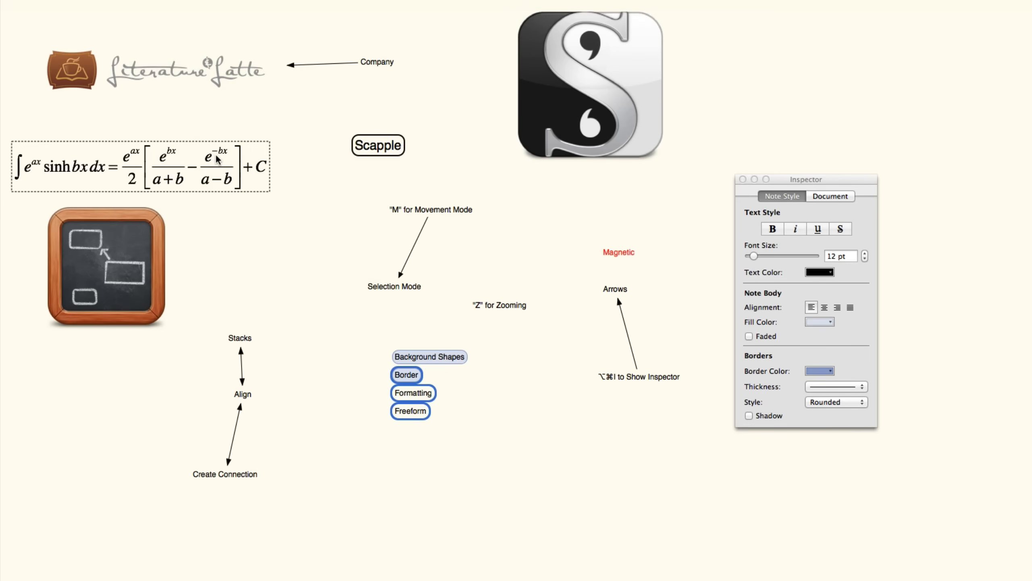
left_click(406, 375)
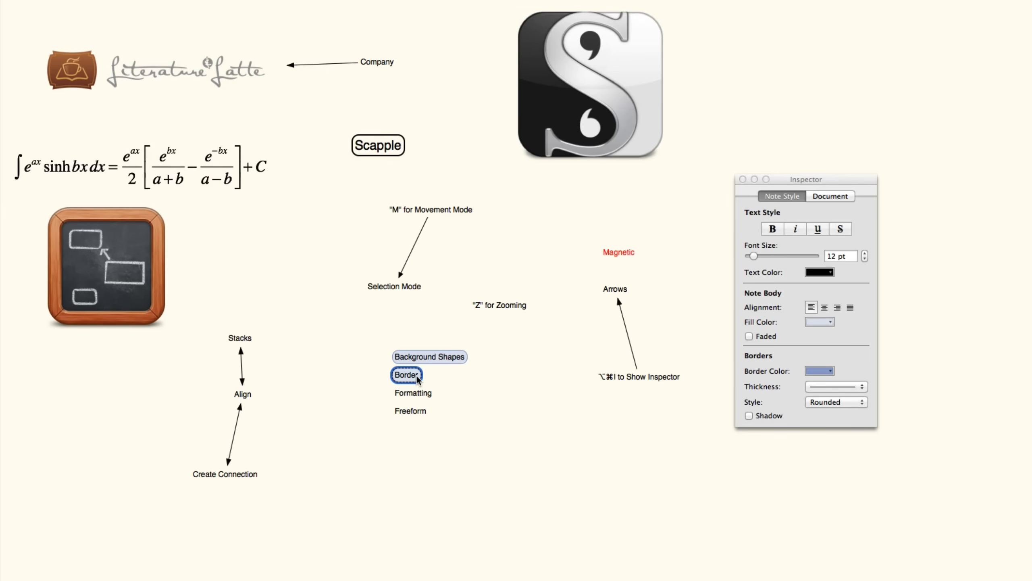
type("Borders can be applied to any notes")
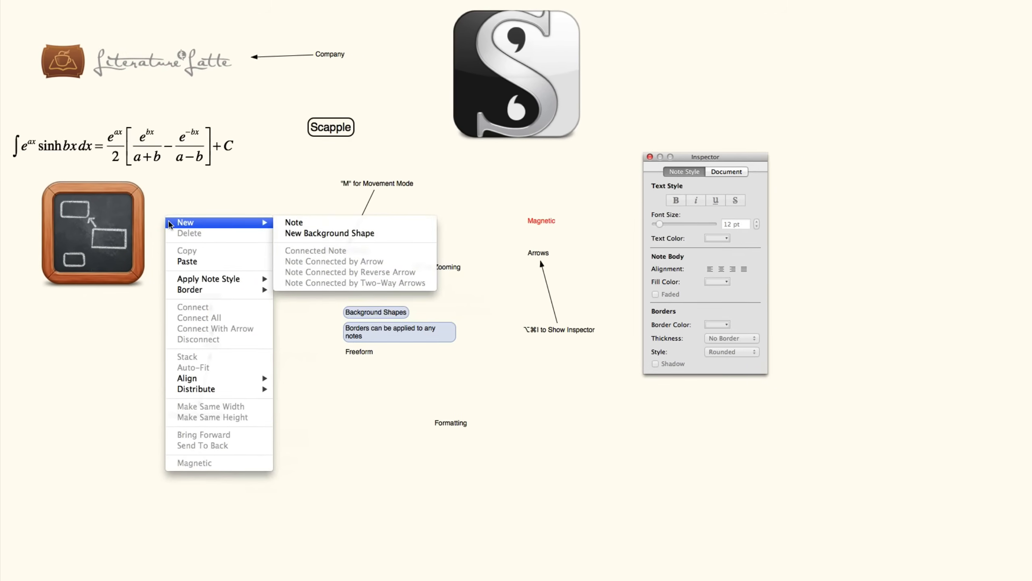
mouse_move(210, 225)
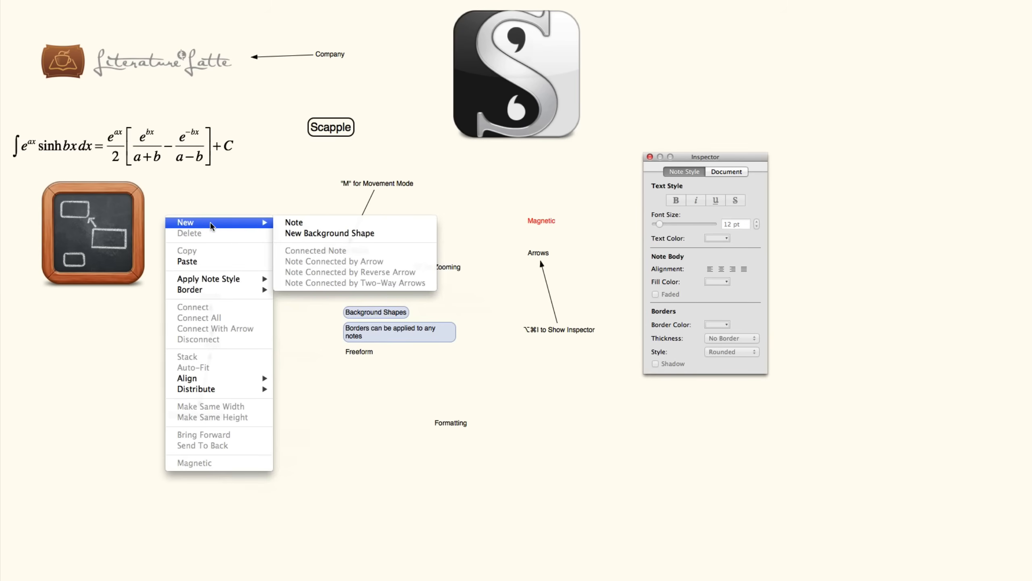
mouse_move(329, 233)
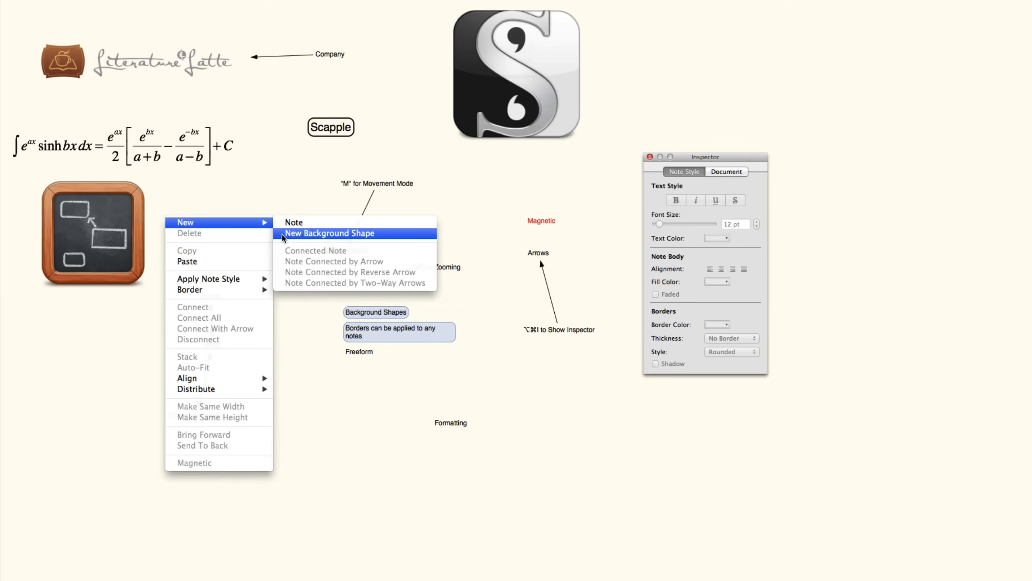
Create a background shape and move the Formatting note onto its right edge.
left_click(330, 232)
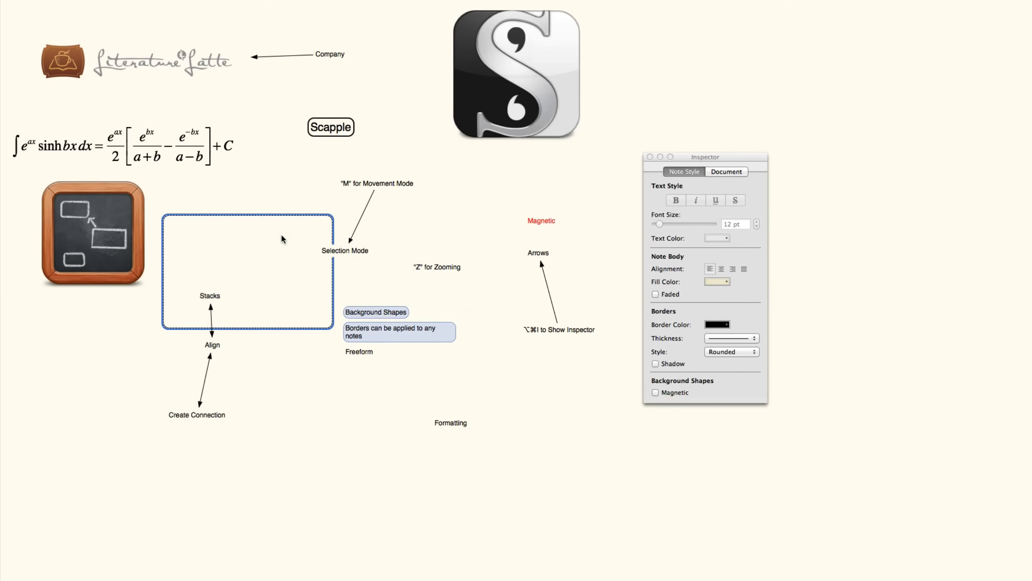
left_click_drag(282, 239, 247, 249)
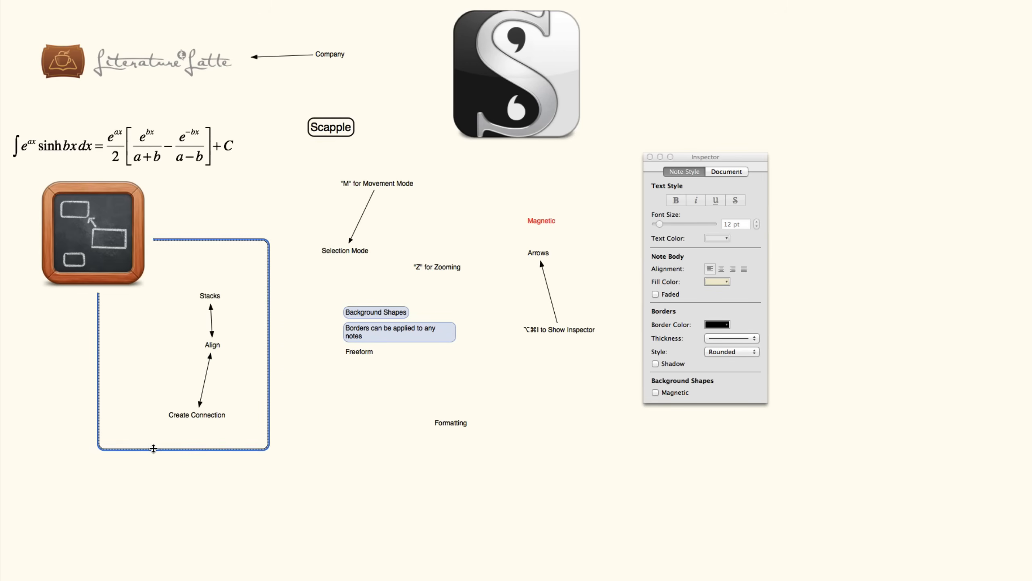
left_click(450, 421)
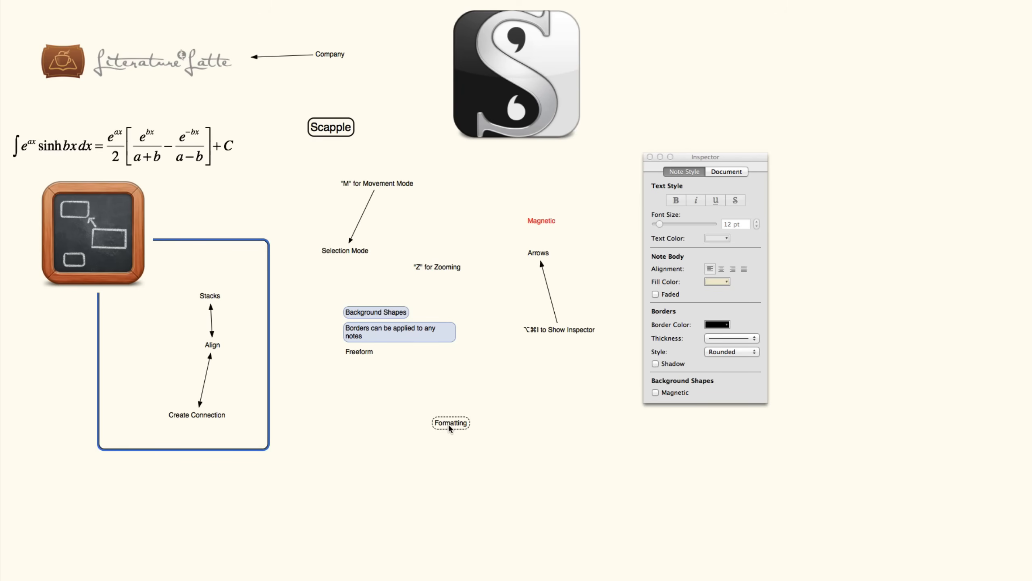
left_click_drag(451, 422, 274, 392)
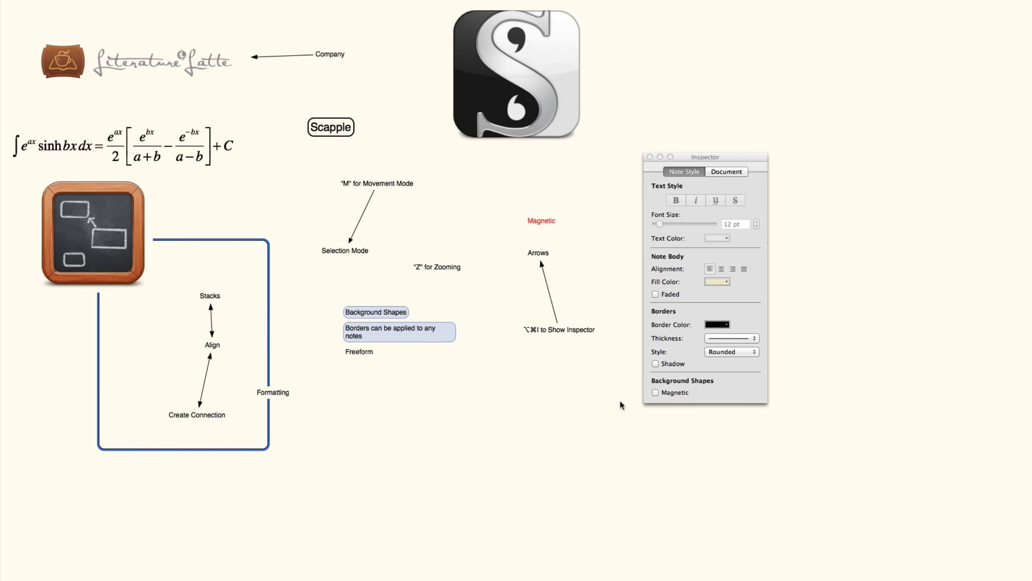
left_click(654, 393)
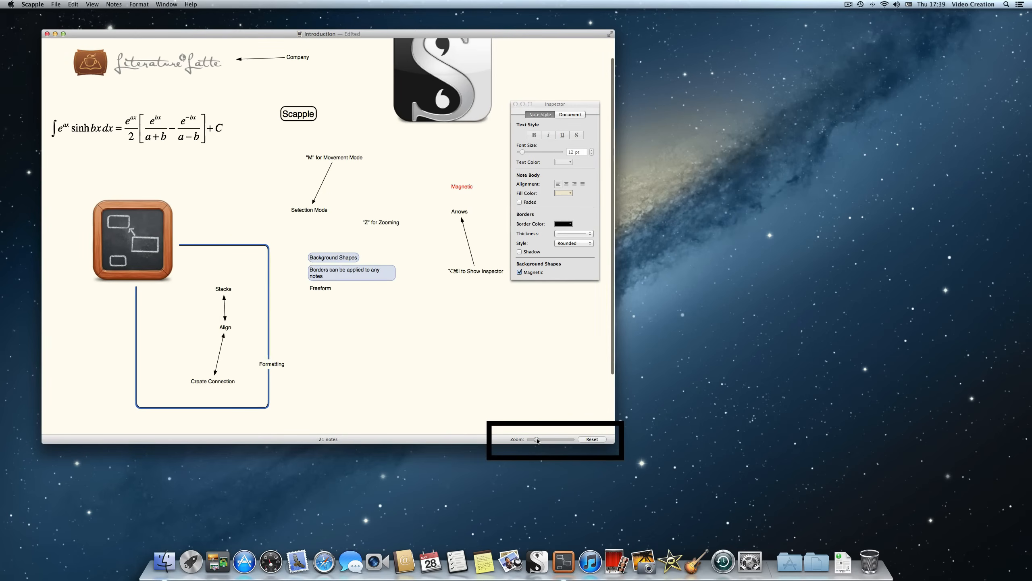
Zoom in on the notes with the slider and back out to the whole board.
left_click_drag(536, 438, 553, 438)
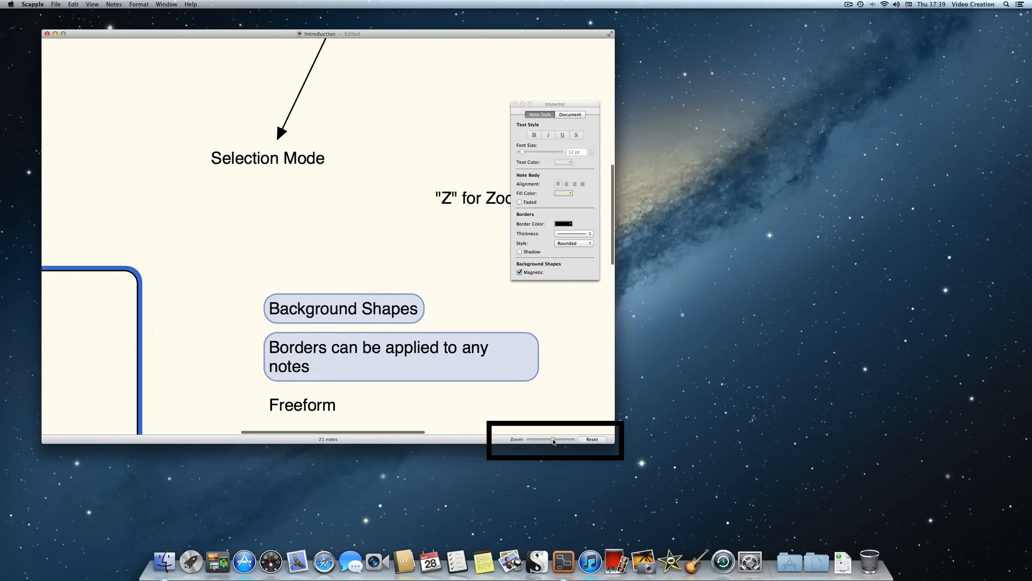
left_click_drag(540, 439, 557, 439)
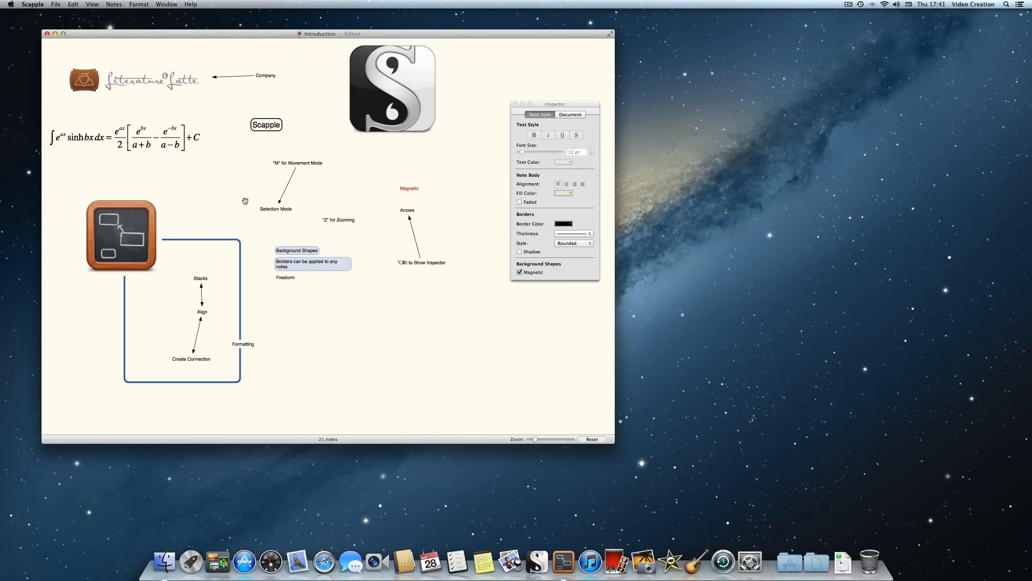
Drag Formatting out of the background shape below Freeform and select the notes to align.
scroll("down", 3)
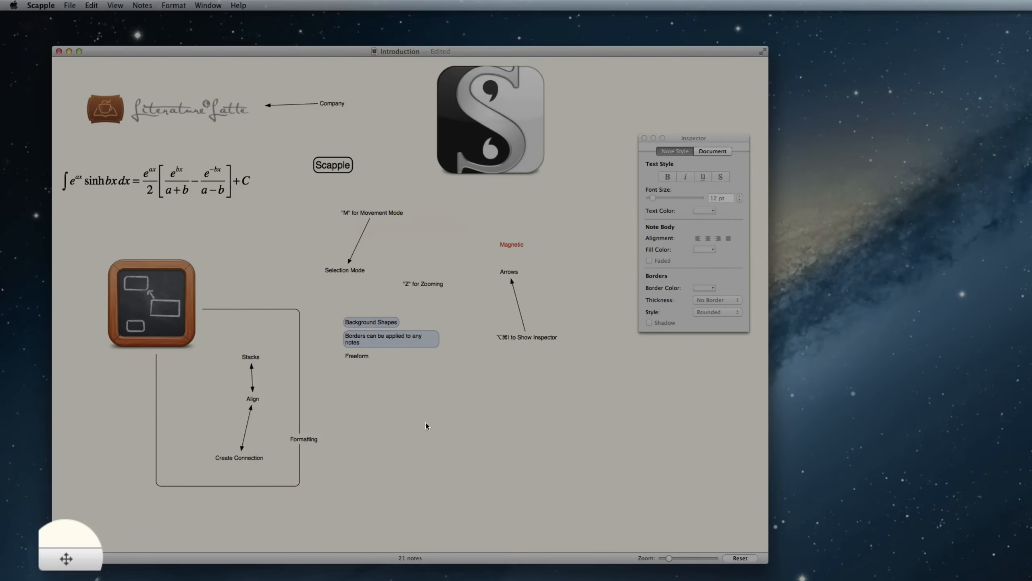
left_click(304, 439)
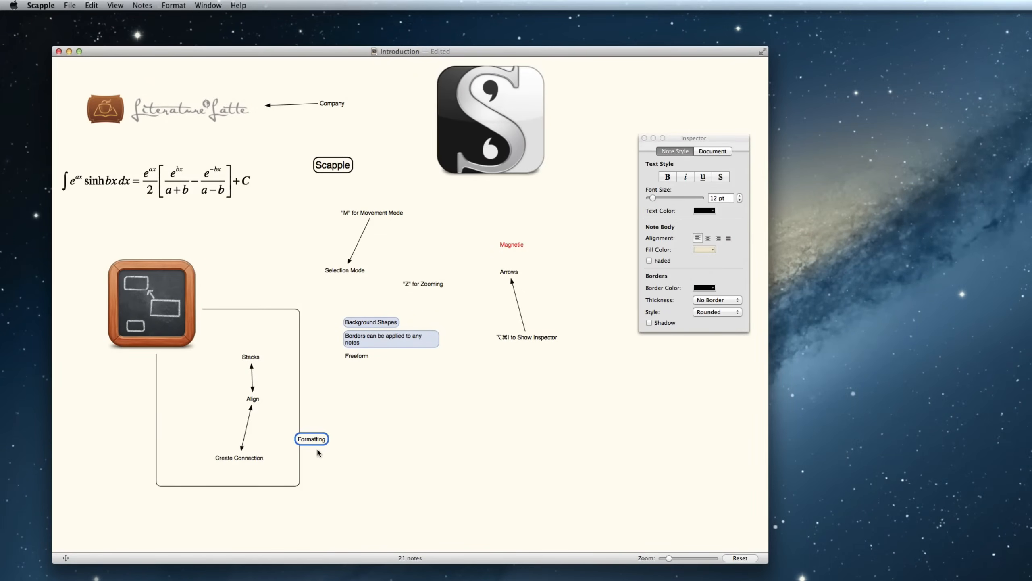
left_click_drag(310, 439, 345, 439)
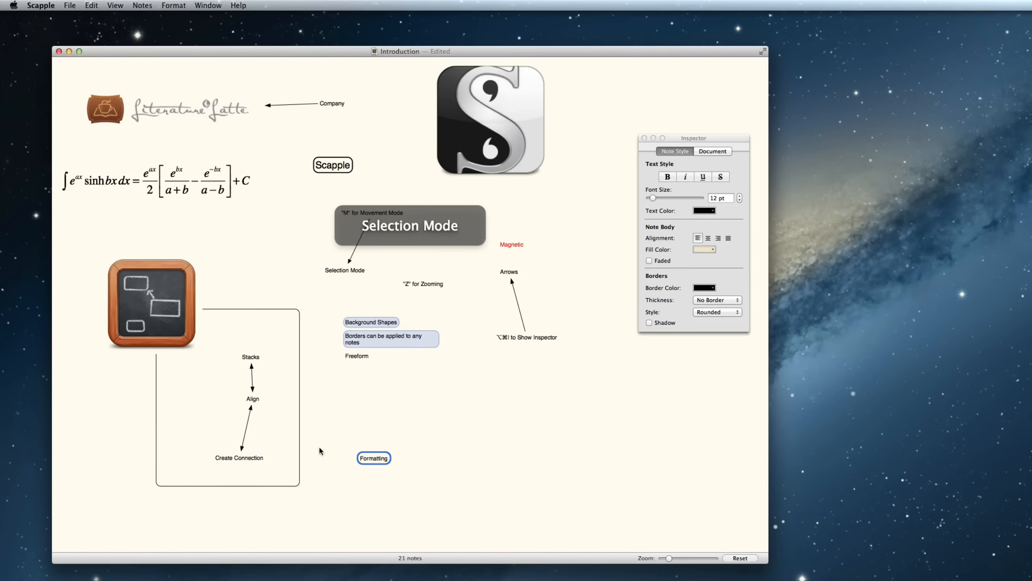
left_click(239, 457)
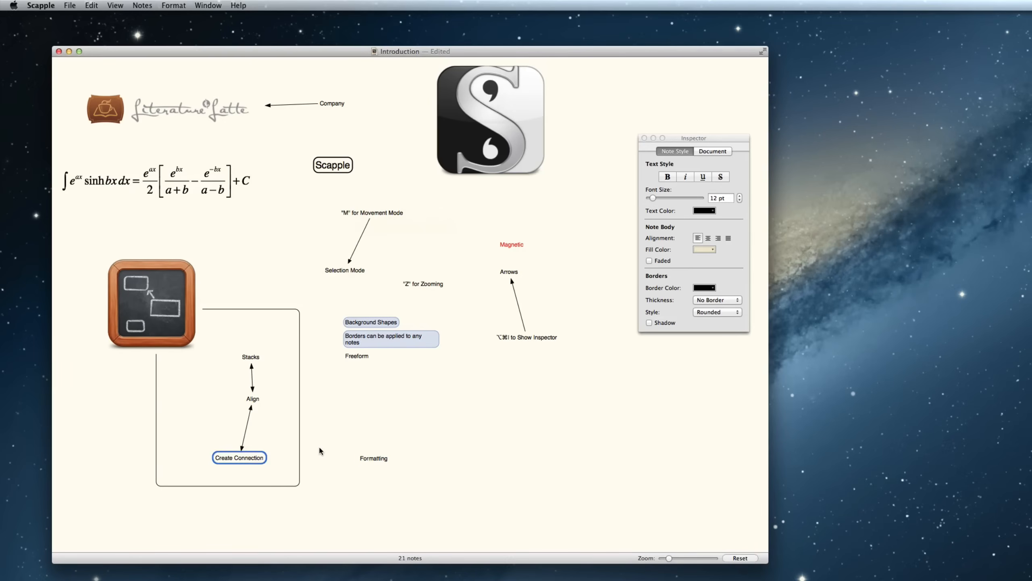
left_click(356, 356)
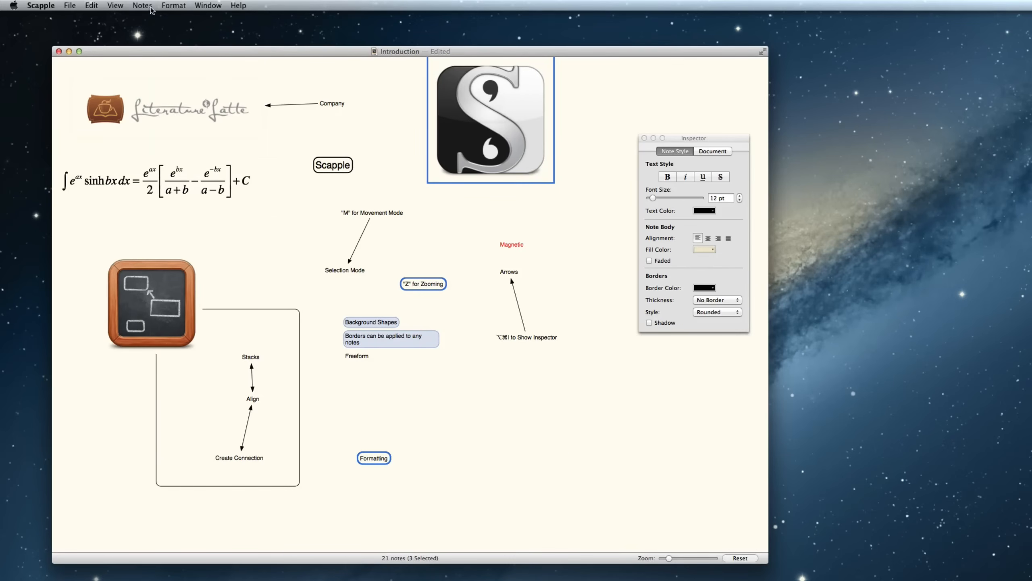
Align the Scrivener icon, 'Z' for Zooming and Formatting notes on their horizontal centers.
left_click(142, 6)
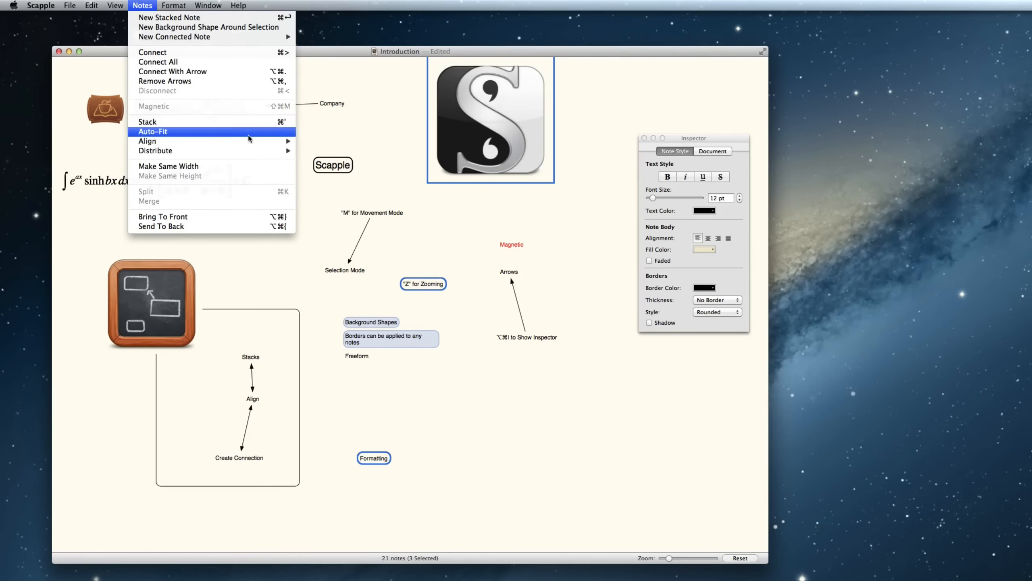
mouse_move(147, 141)
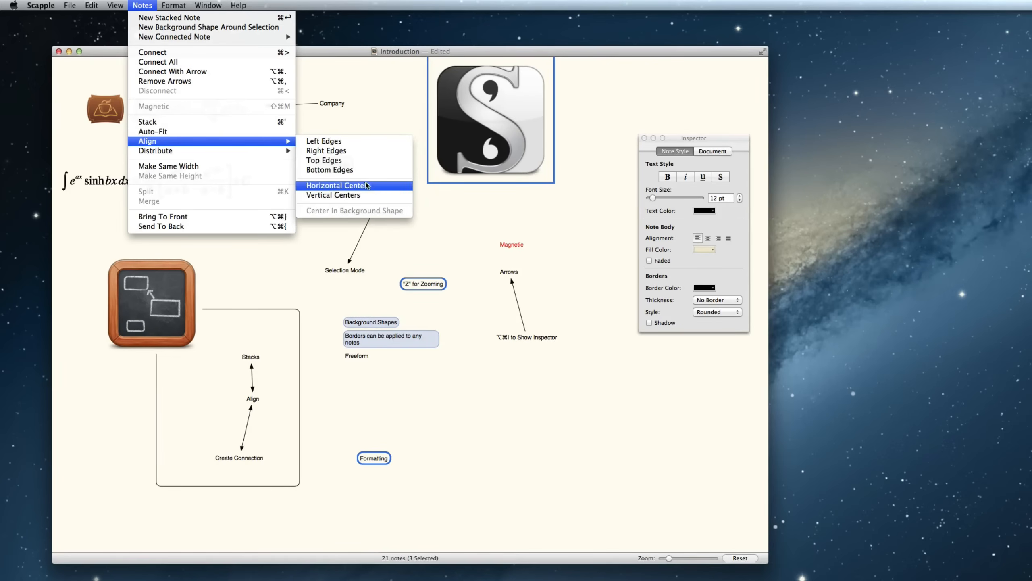
left_click(337, 185)
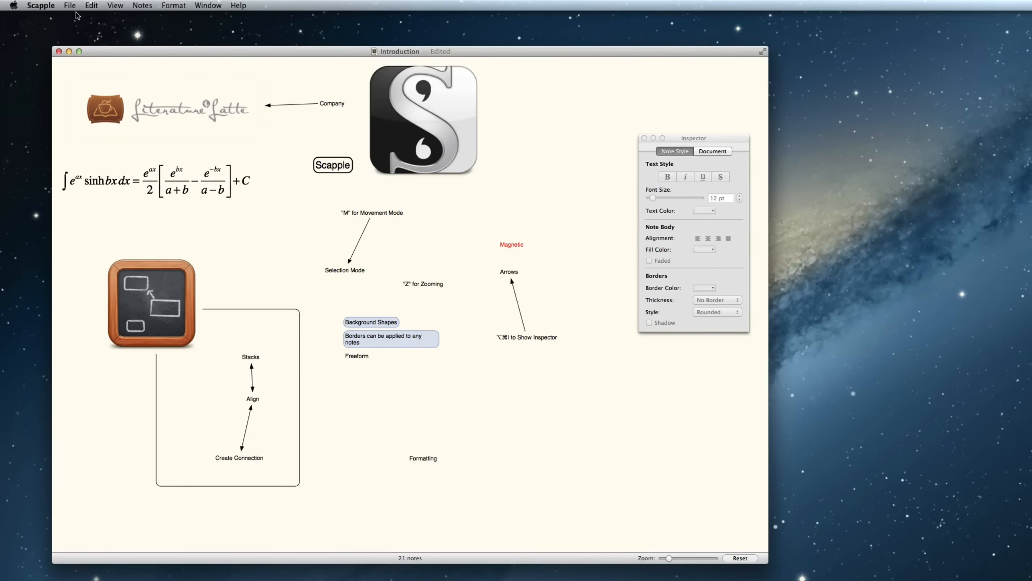
Export the board as a PDF named Introduction to the Desktop and shrink the window.
left_click(69, 5)
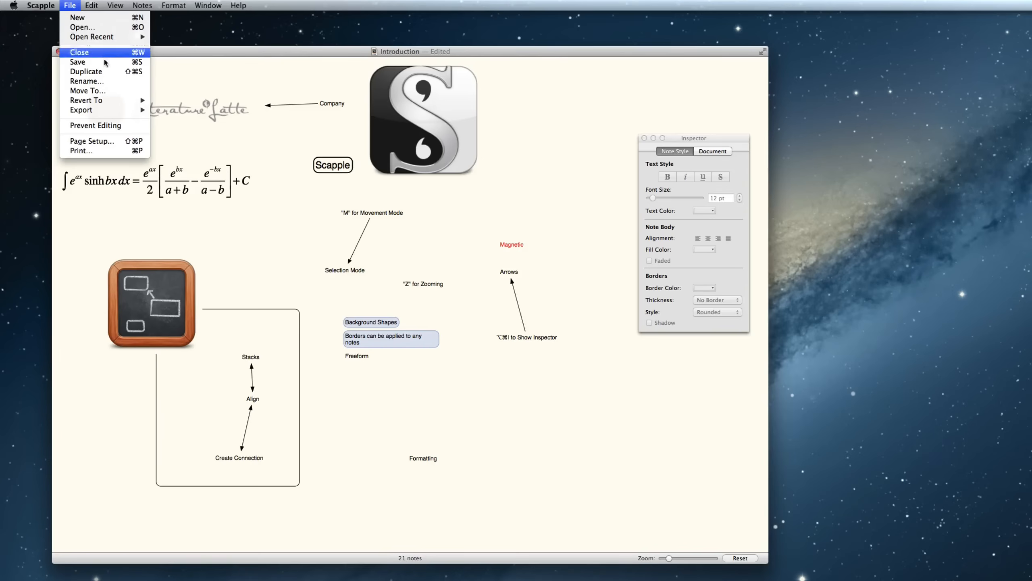
mouse_move(81, 110)
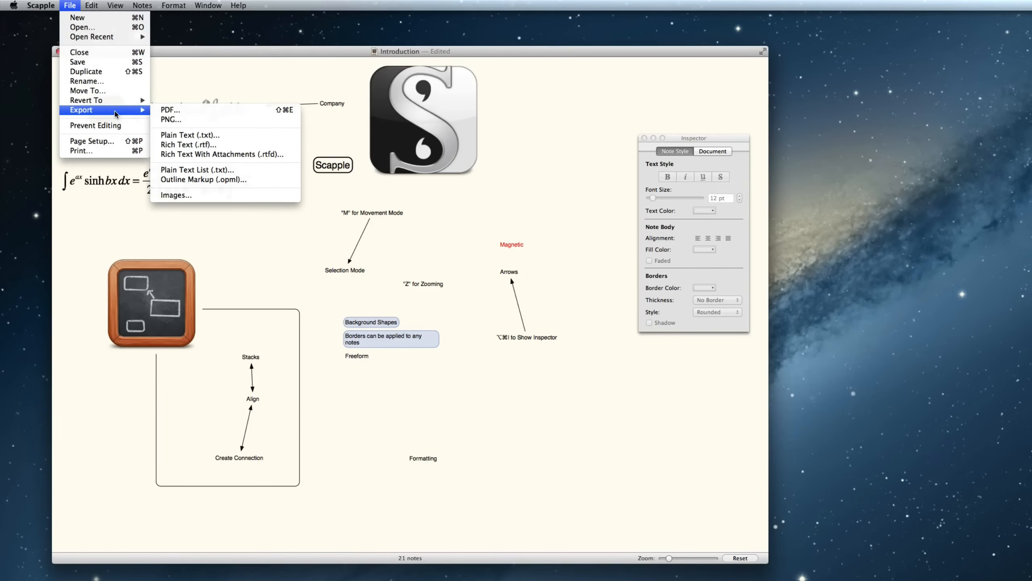
mouse_move(130, 112)
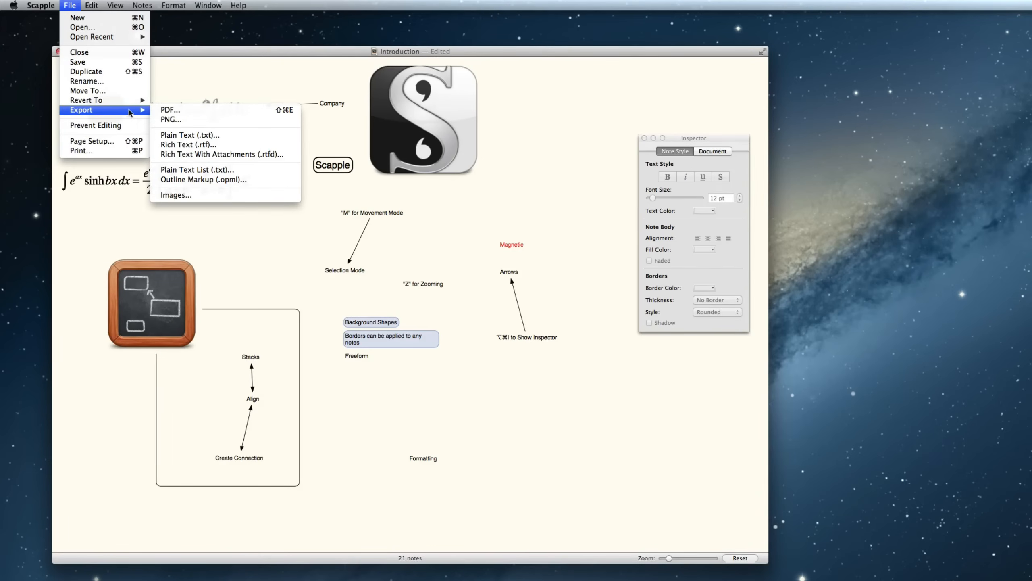
mouse_move(202, 116)
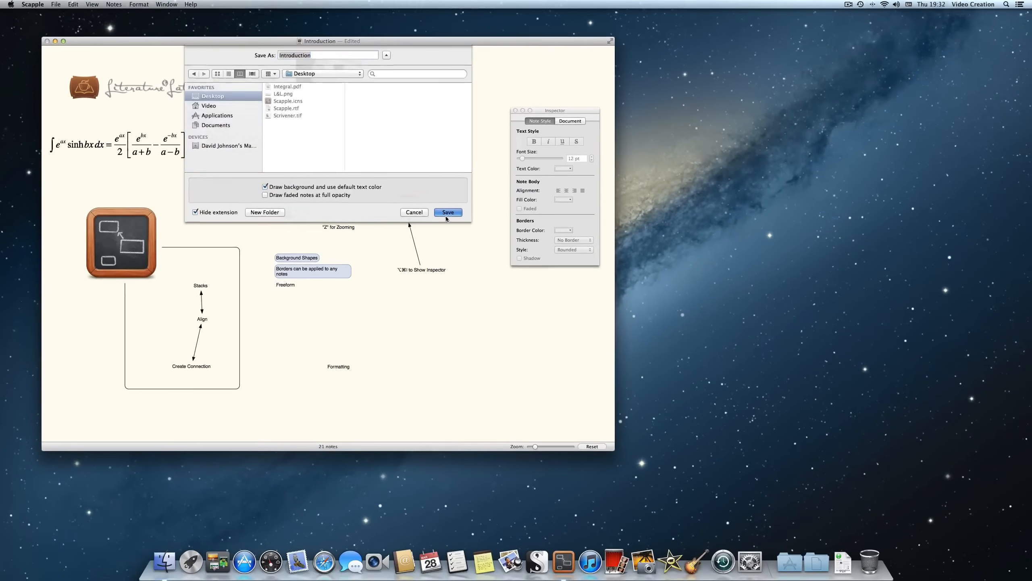
left_click(448, 212)
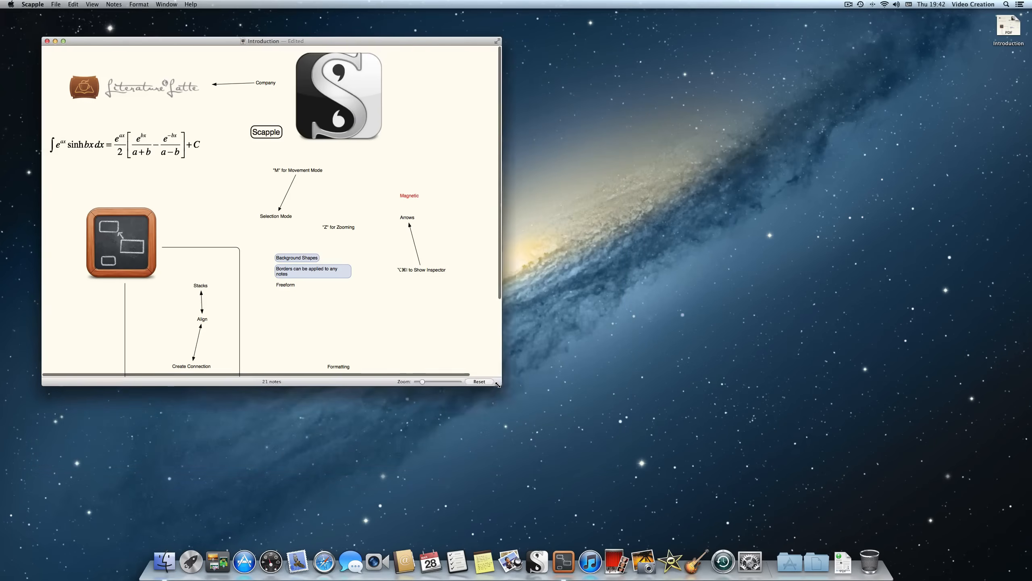
left_click_drag(499, 388, 478, 414)
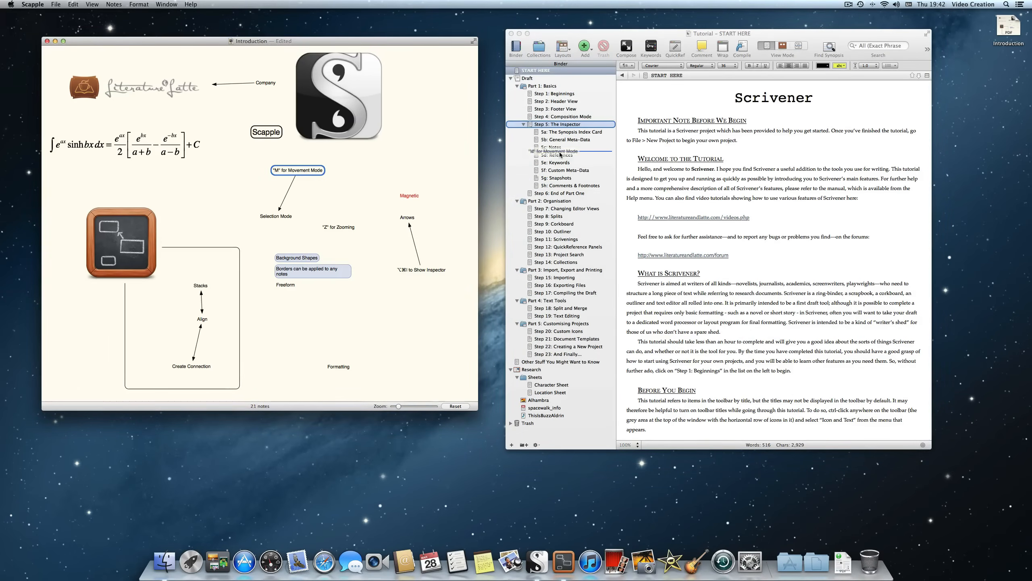
Drop the "M" for Movement Mode note under Step 5 and view it as a corkboard.
left_click(562, 155)
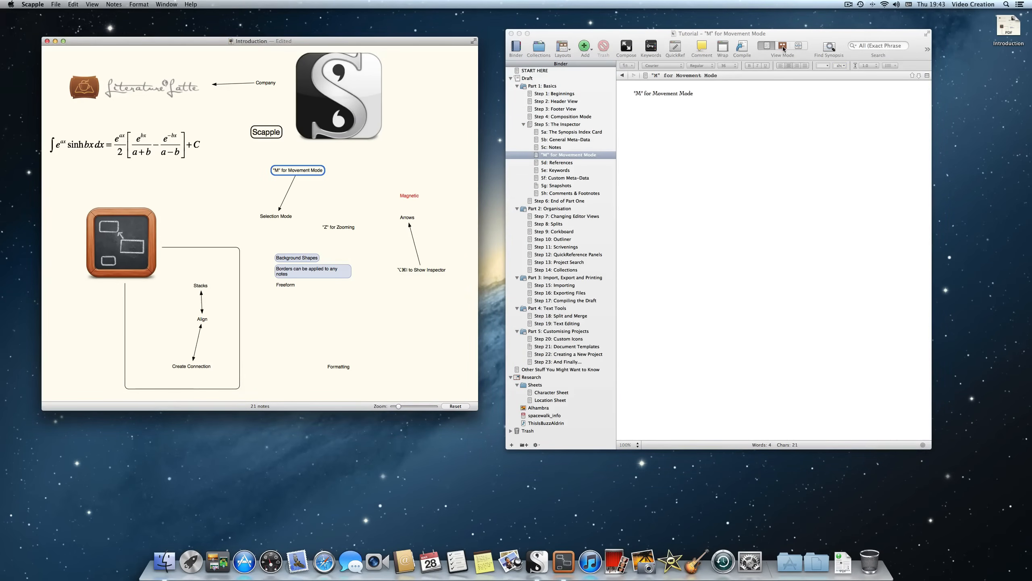
left_click(798, 46)
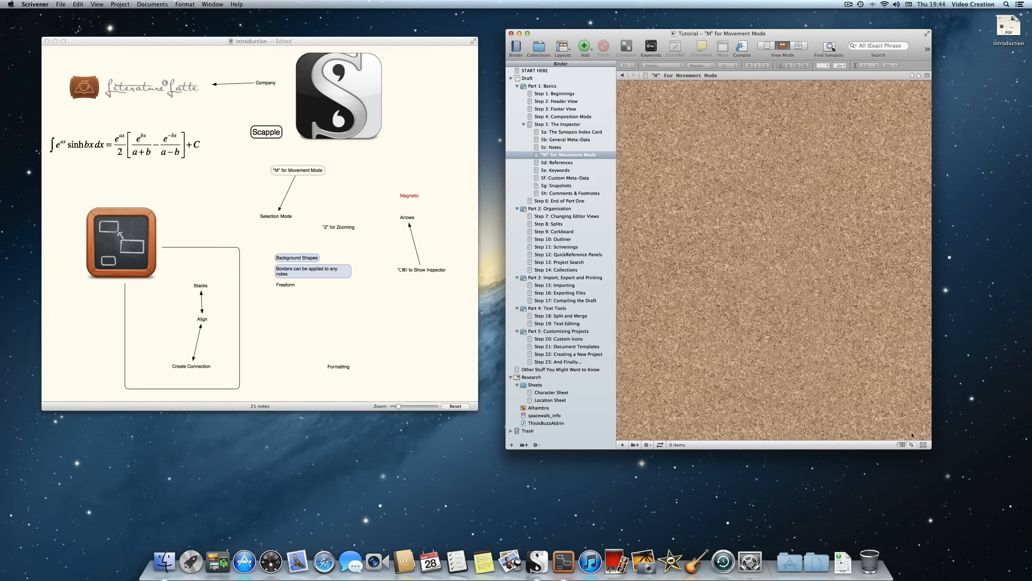